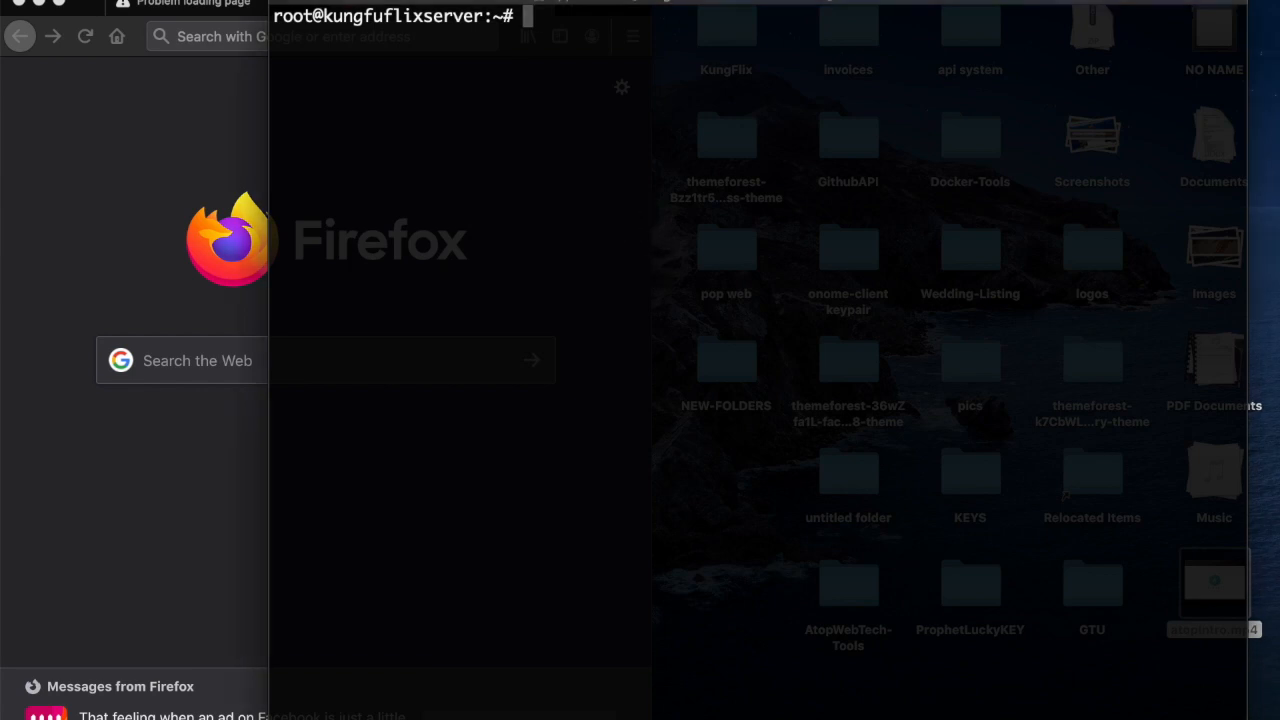
Step: Check the installed Docker version with 'docker version'
text(docker)
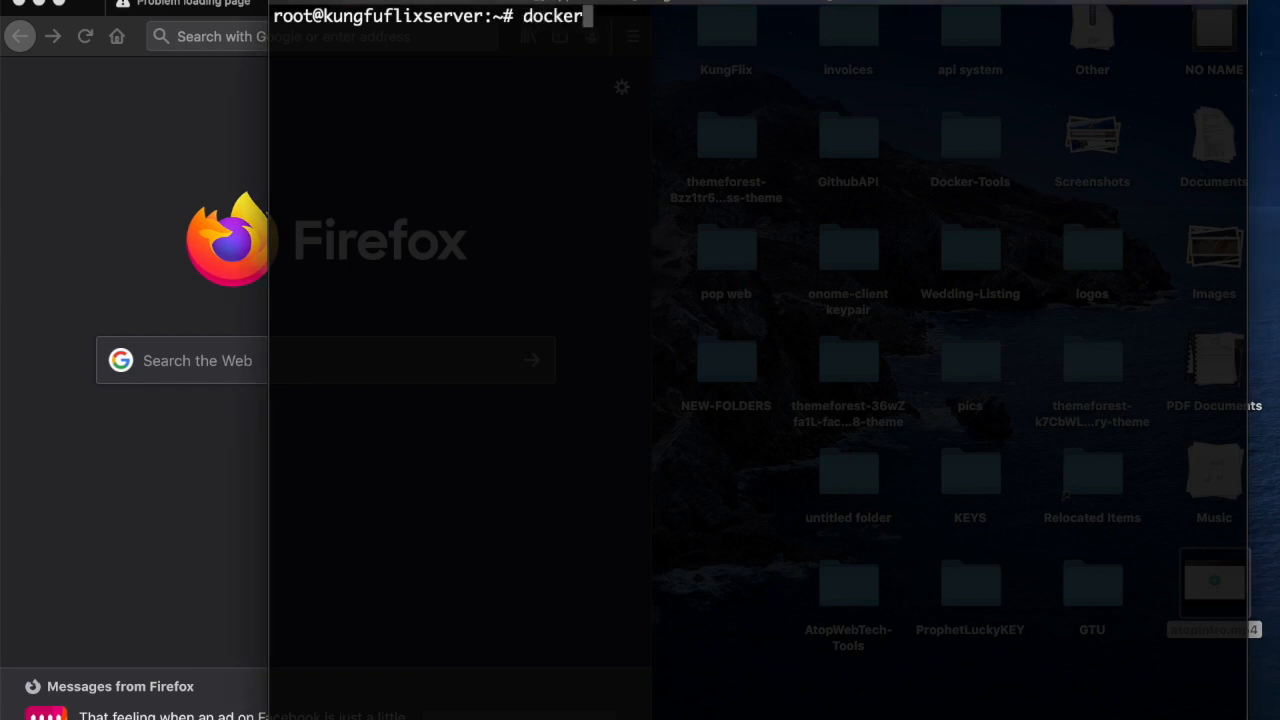
text(version)
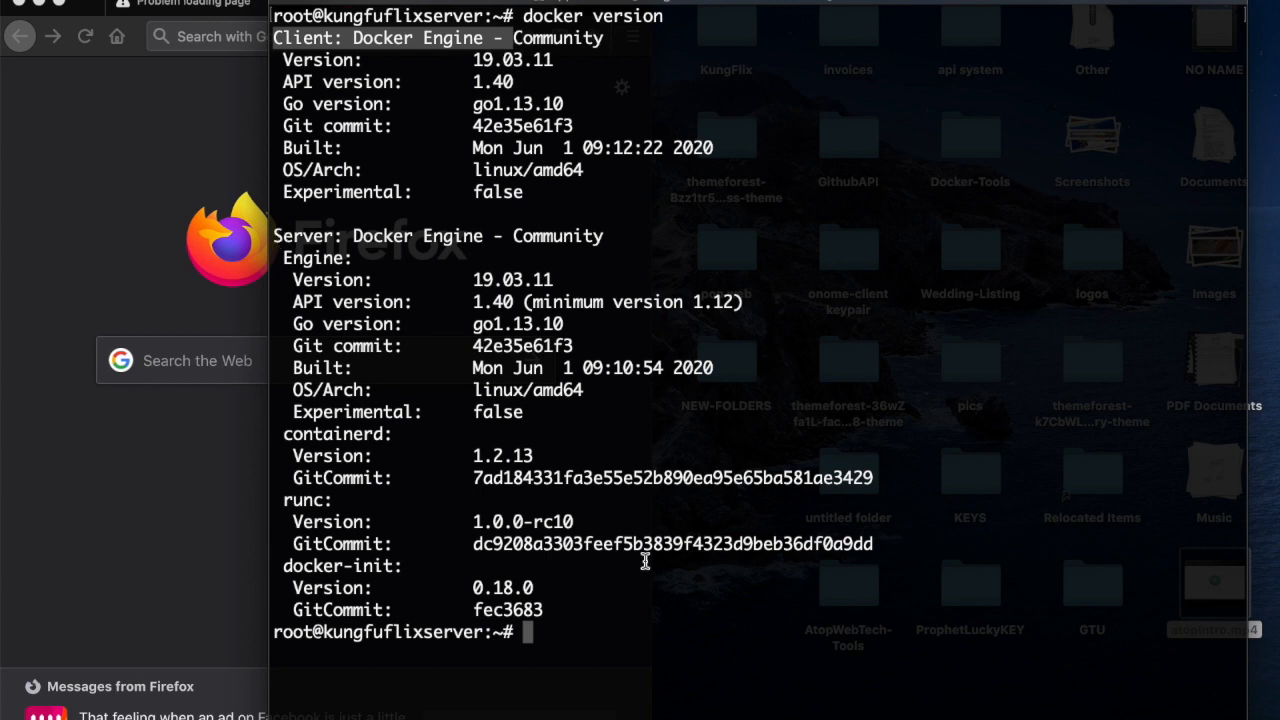
mouse_move(564, 640)
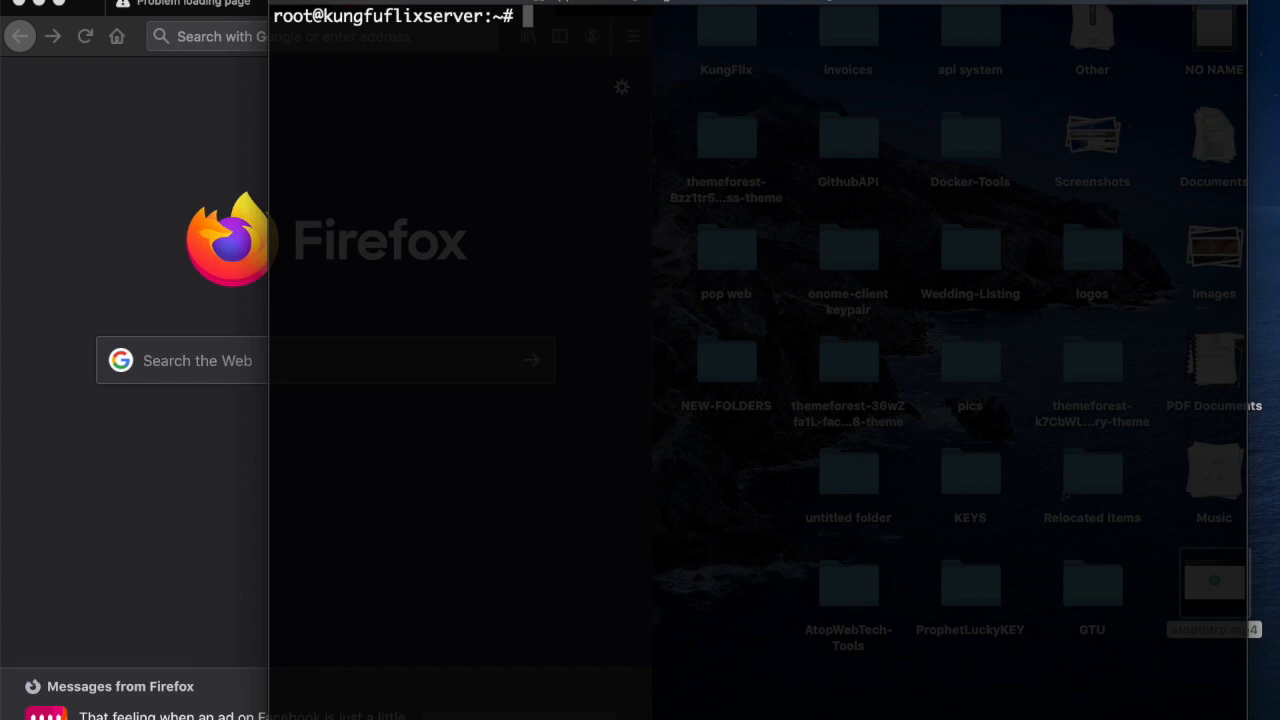
Step: Create a Docker volume named portainer_data
text(d)
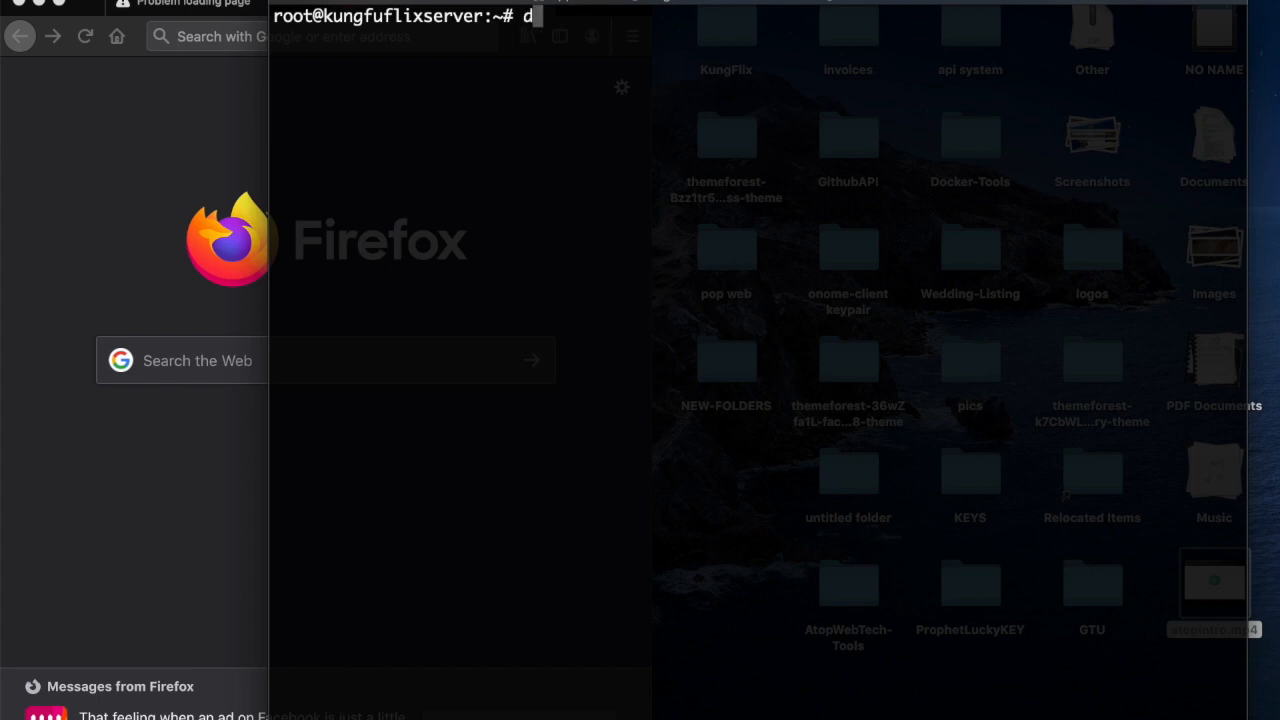
text(ocker)
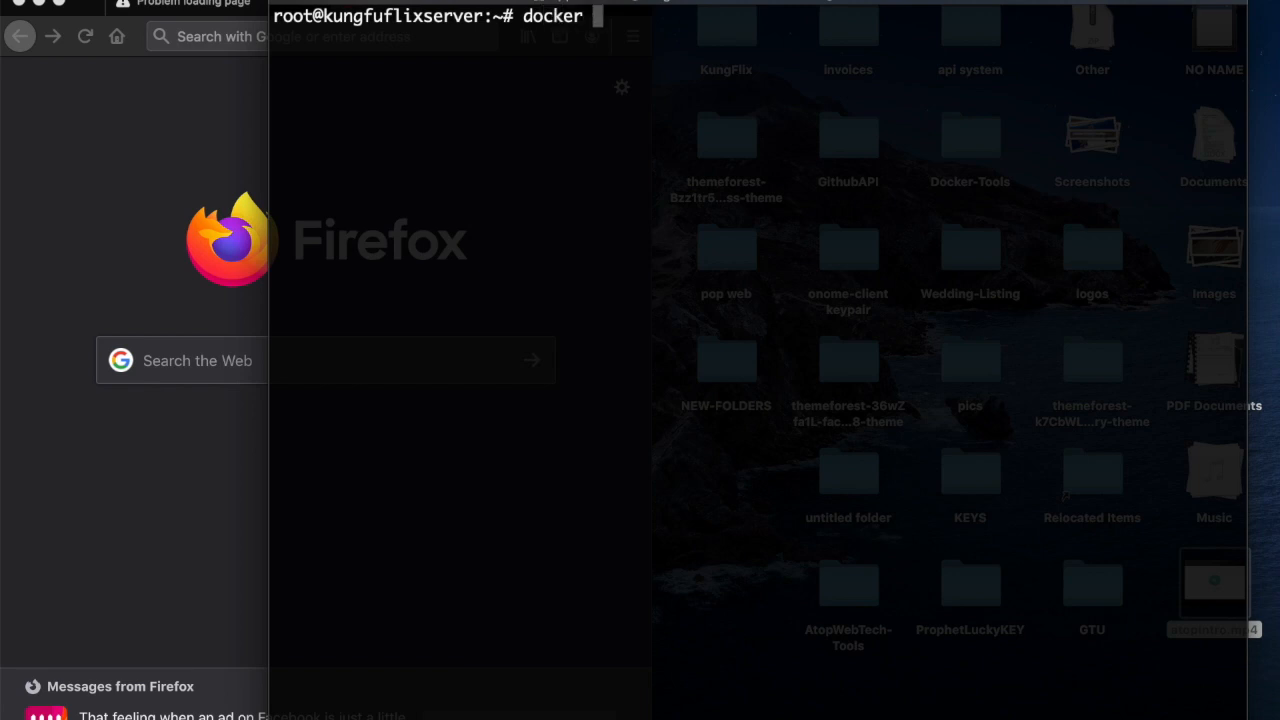
text(volume c)
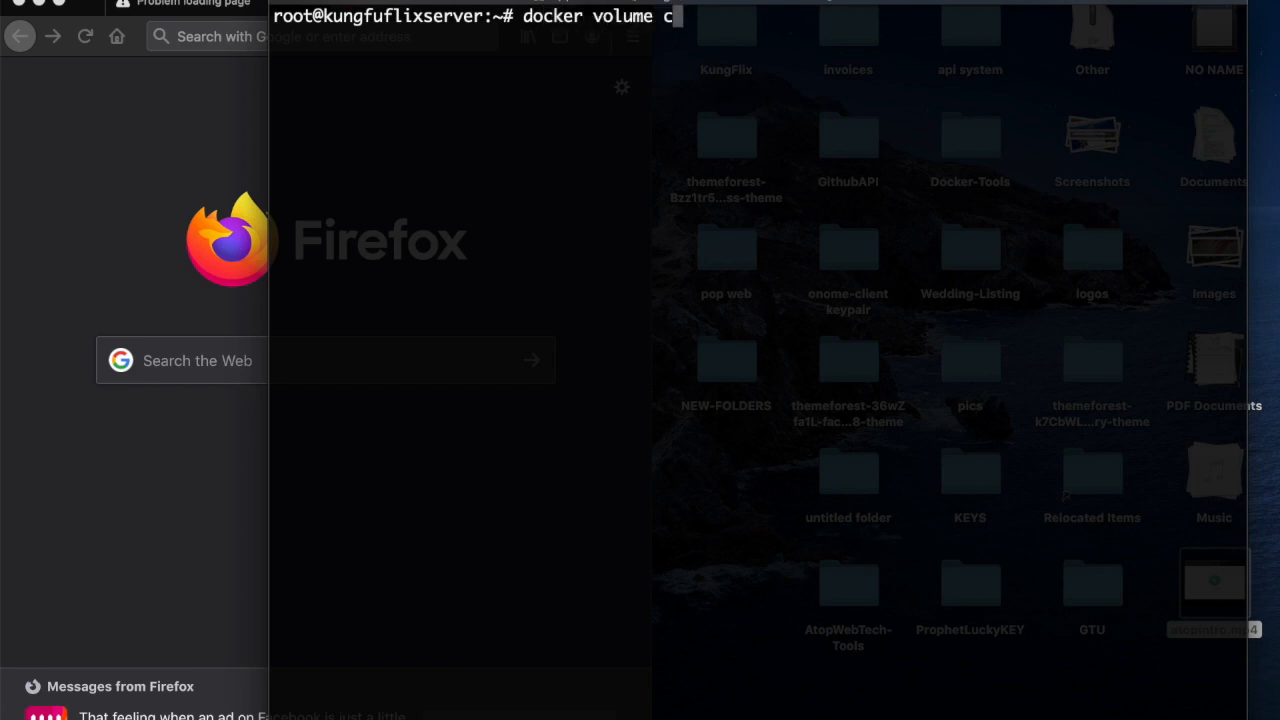
text(reate)
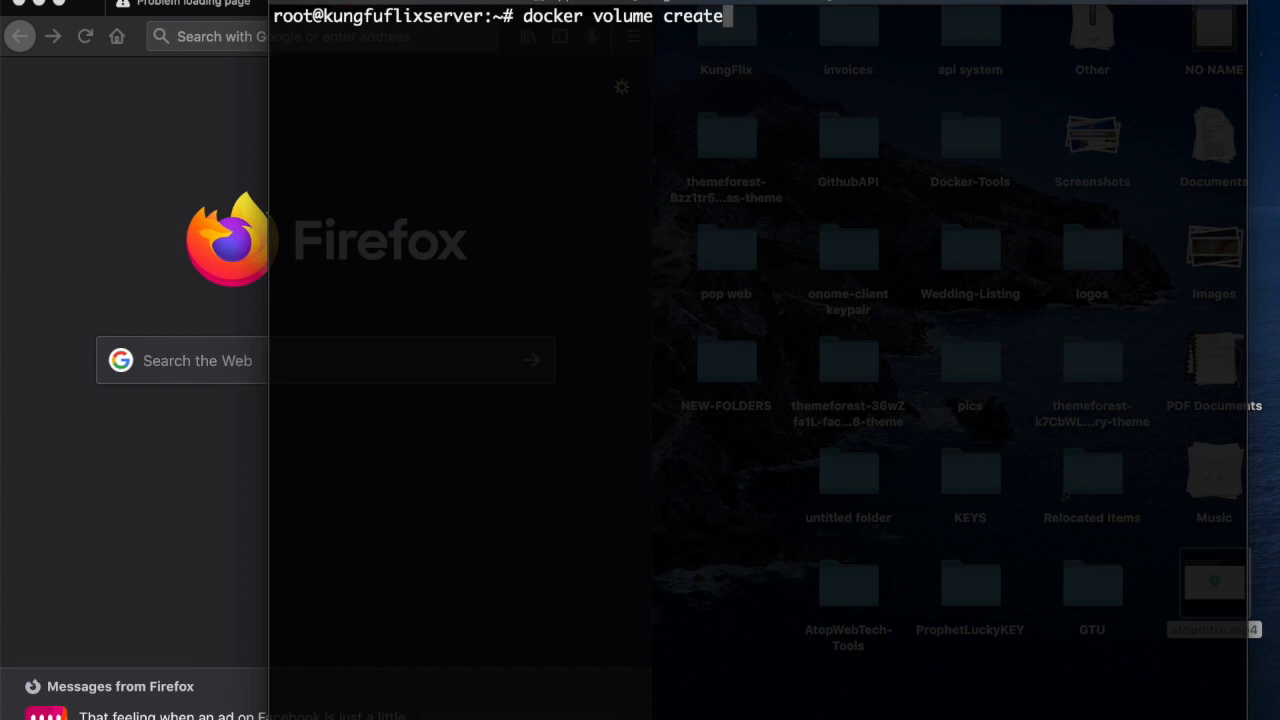
text(portaine)
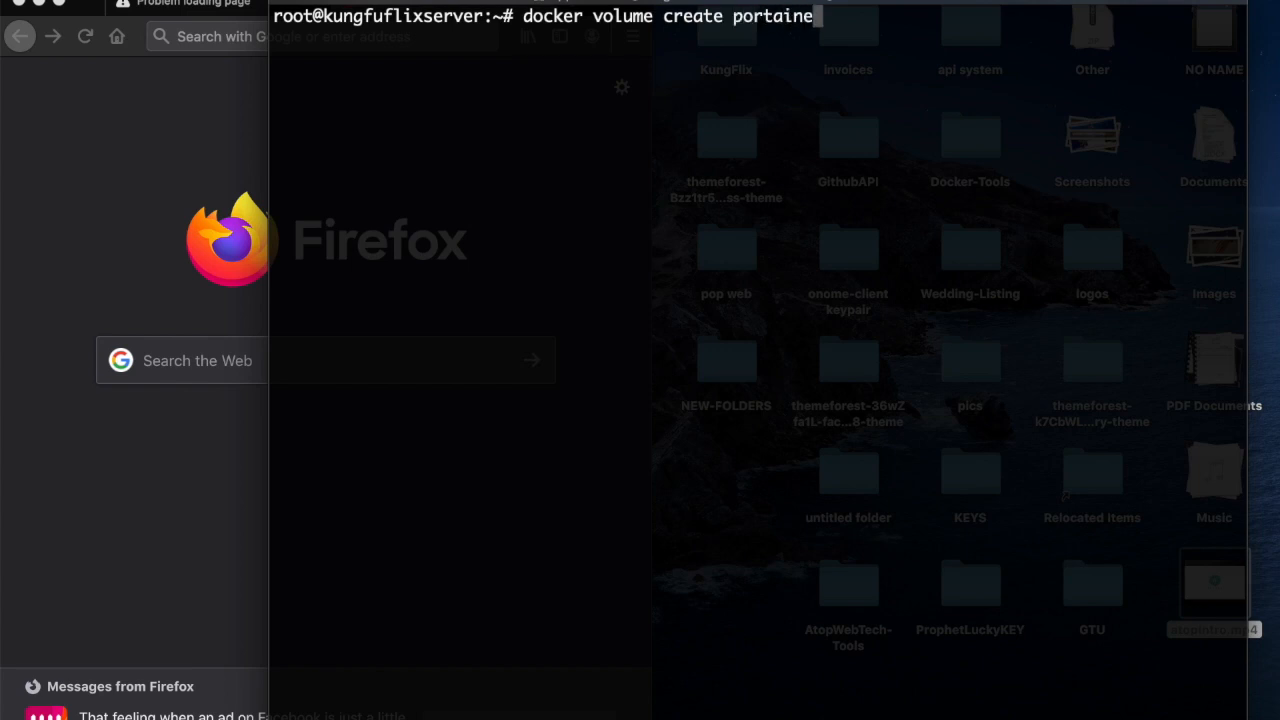
text(r_data)
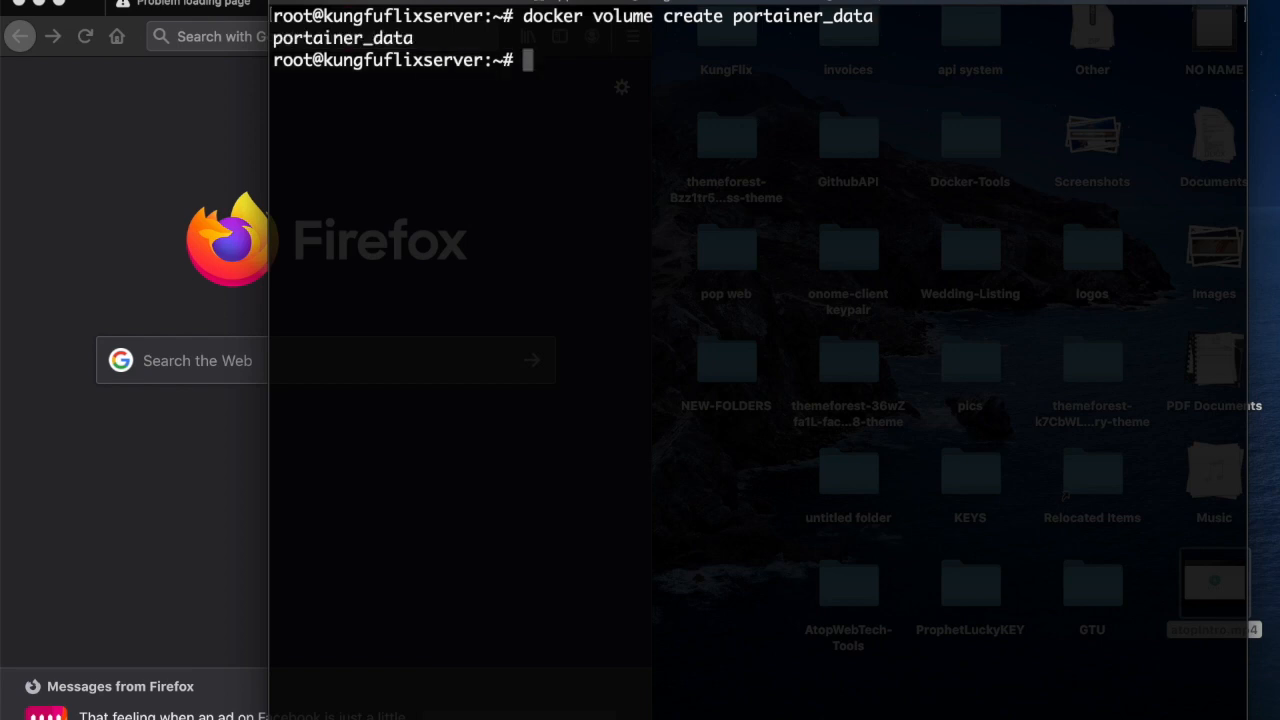
Step: List Docker volumes to confirm portainer_data exists with the local driver
text(docker)
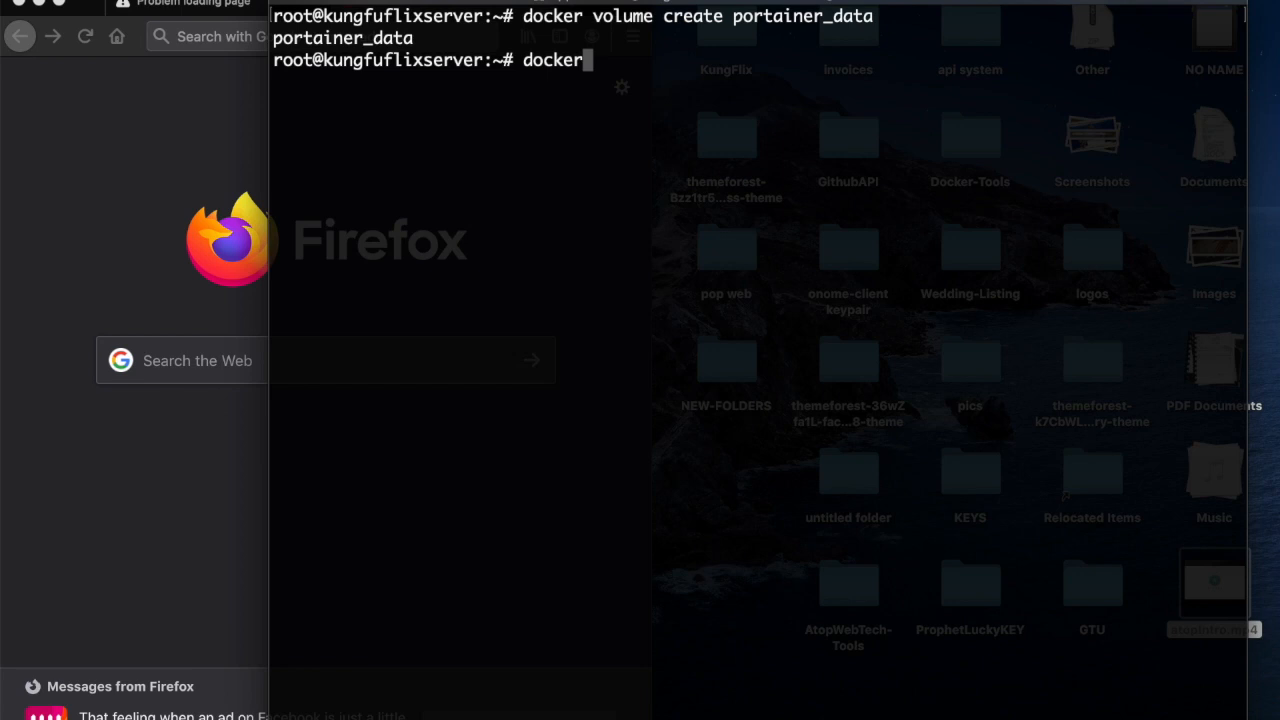
text(vou)
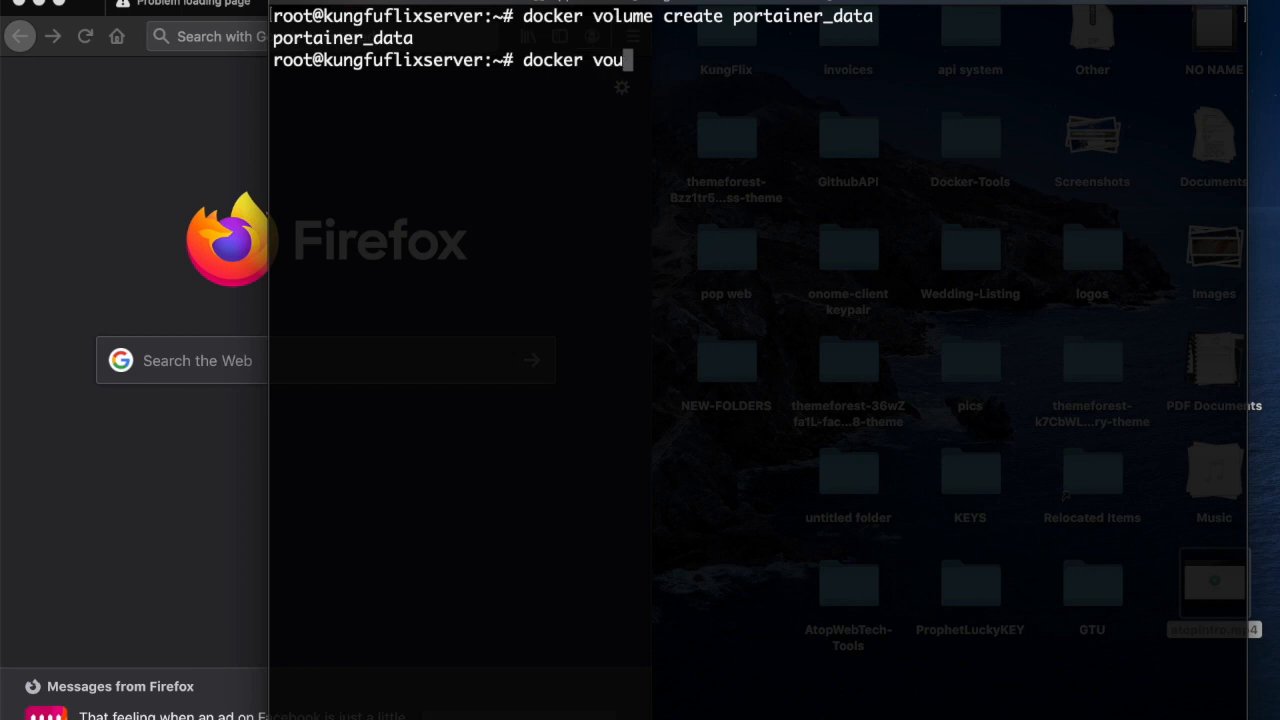
key(BackSpace)
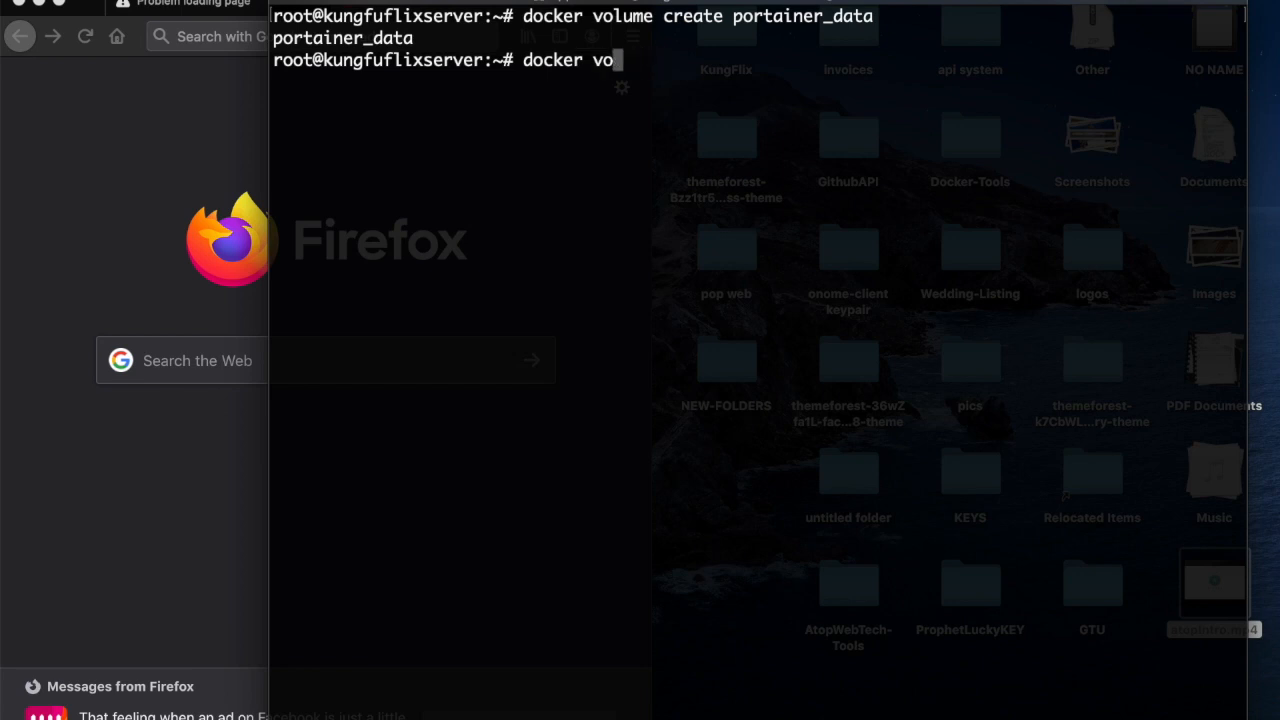
text(lume ls)
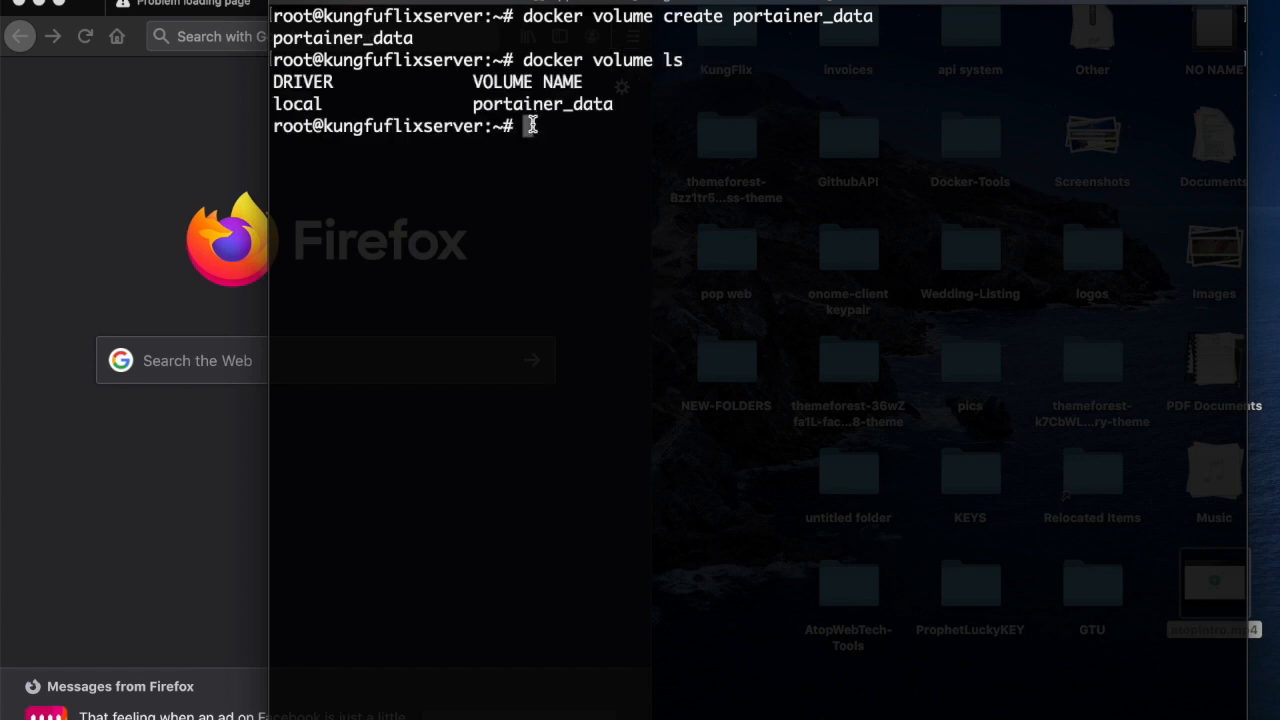
double_click(580, 104)
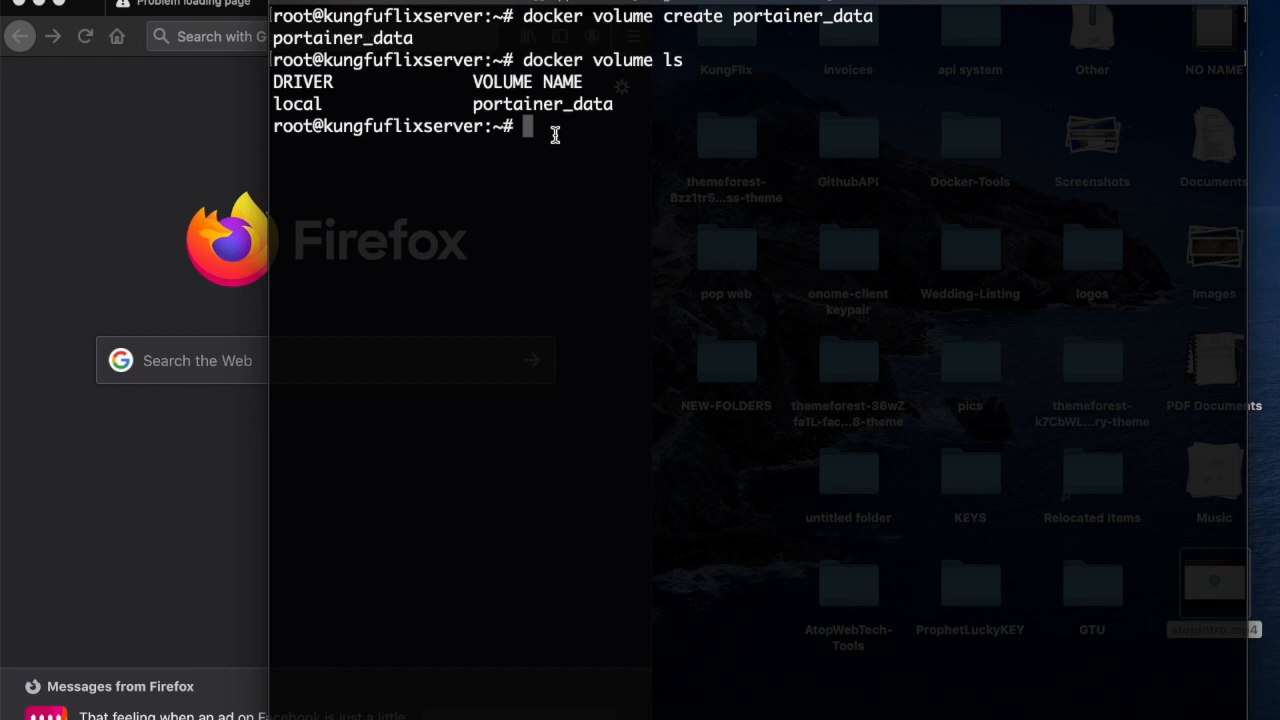
Step: Run the portainer container detached on port 8080:9000 with restart=always and socket/data volumes
text(docker container run -d --name portainer -p 8080:9000 --restart=always -v /var/run/docker.sock:/var/run/docker.sock -v portainer_data:/data portainer/portainer)
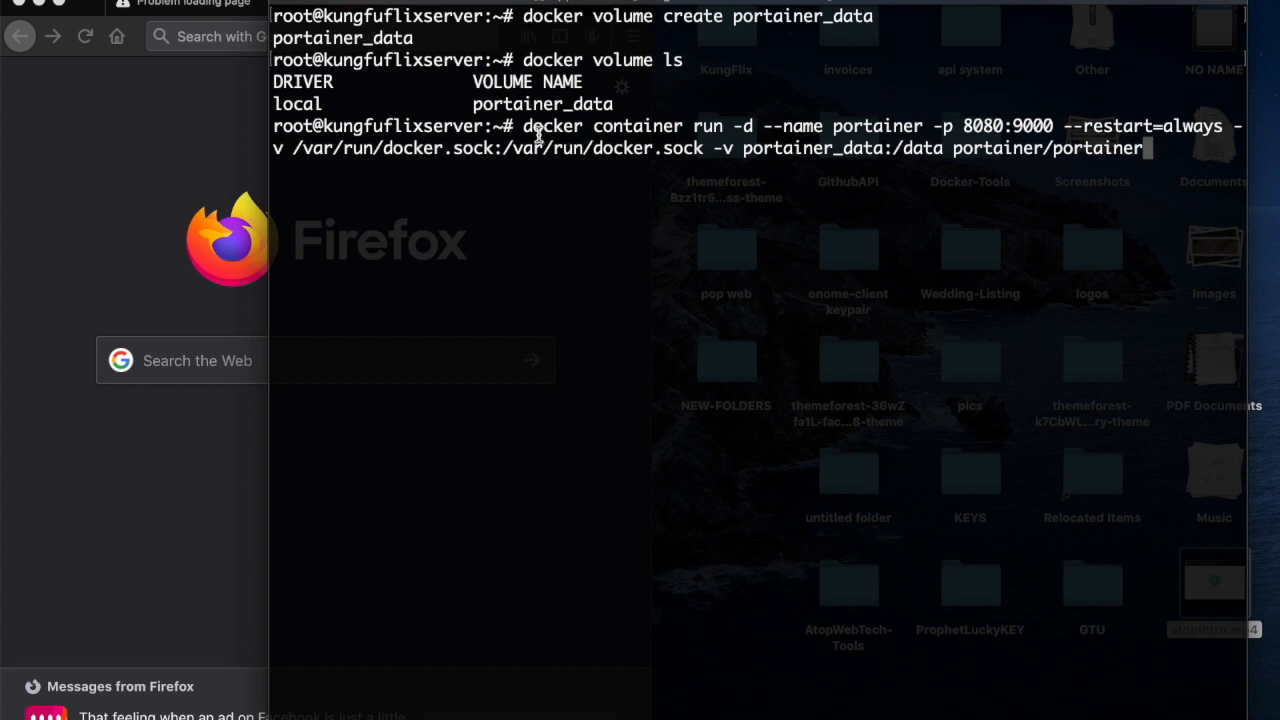
double_click(708, 124)
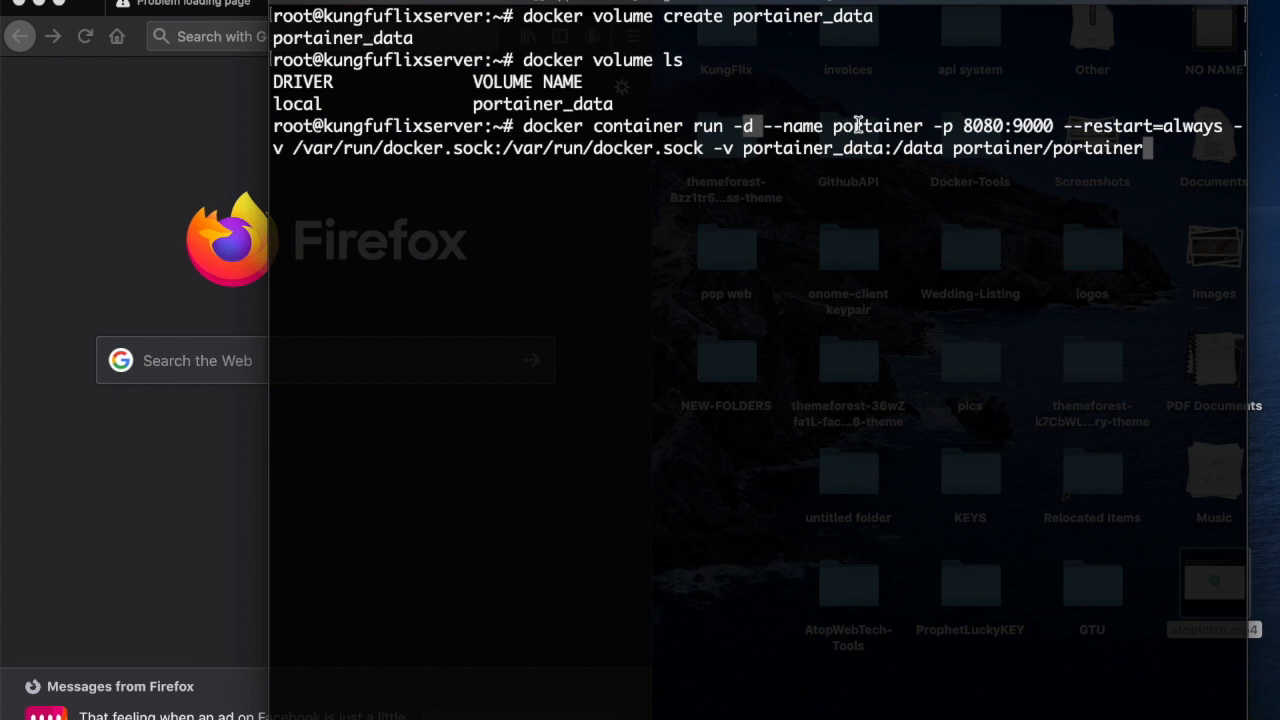
double_click(876, 126)
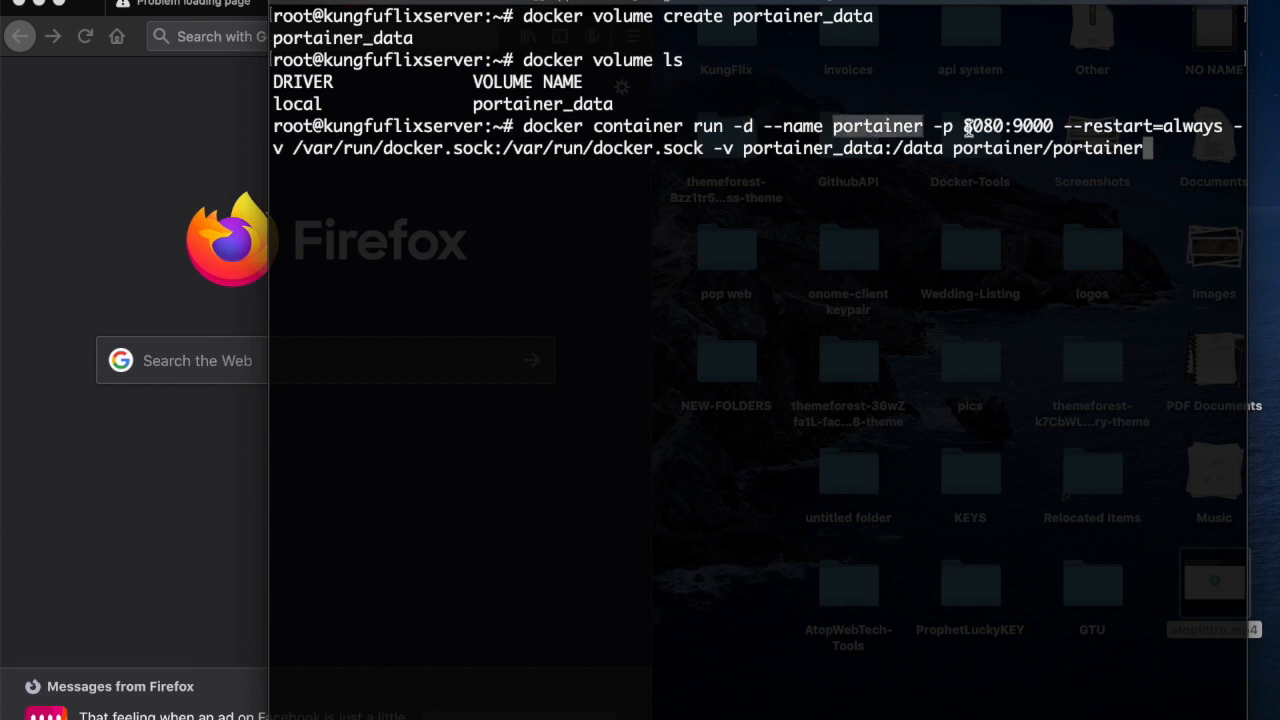
mouse_move(972, 126)
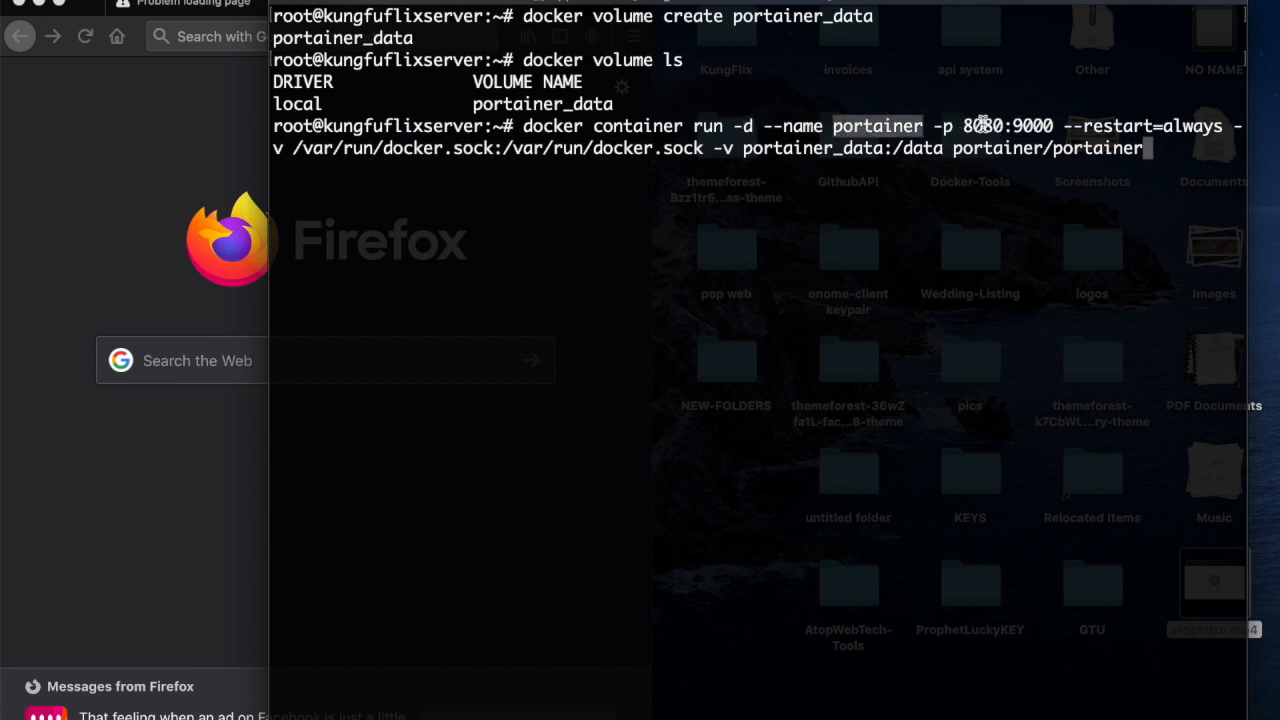
mouse_move(1082, 128)
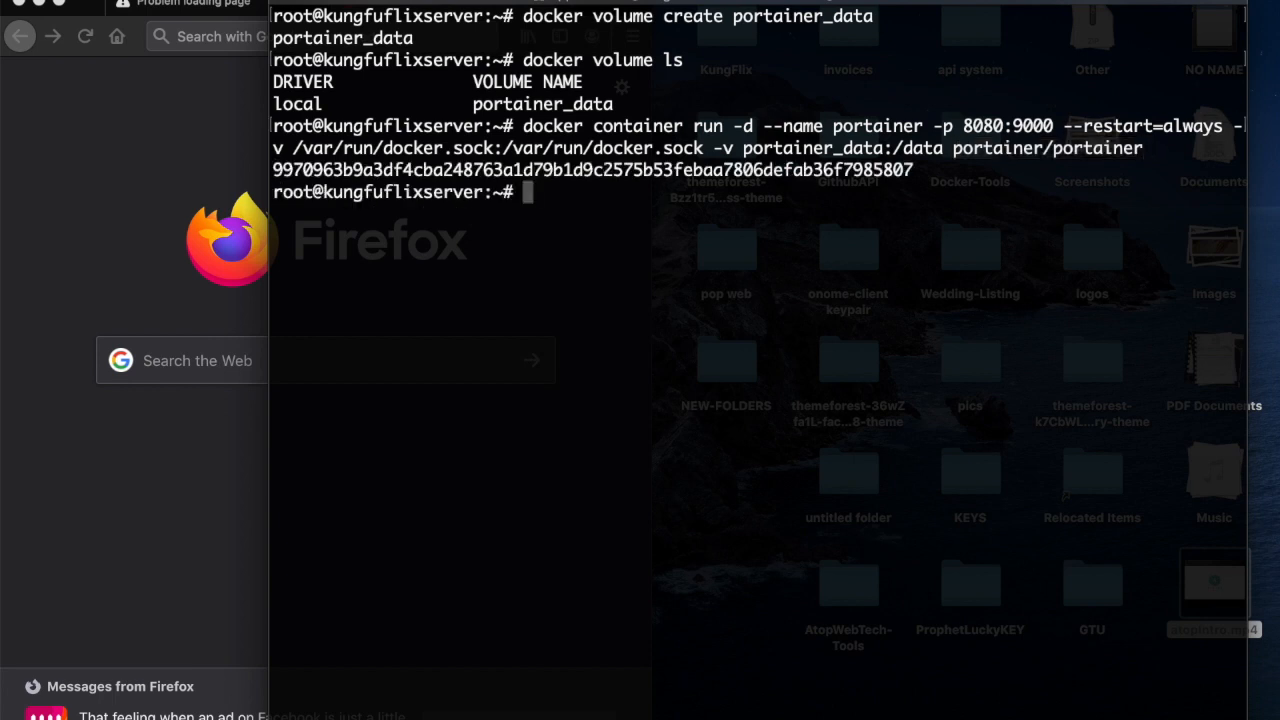
Step: List running containers to confirm portainer is up
text(dokc)
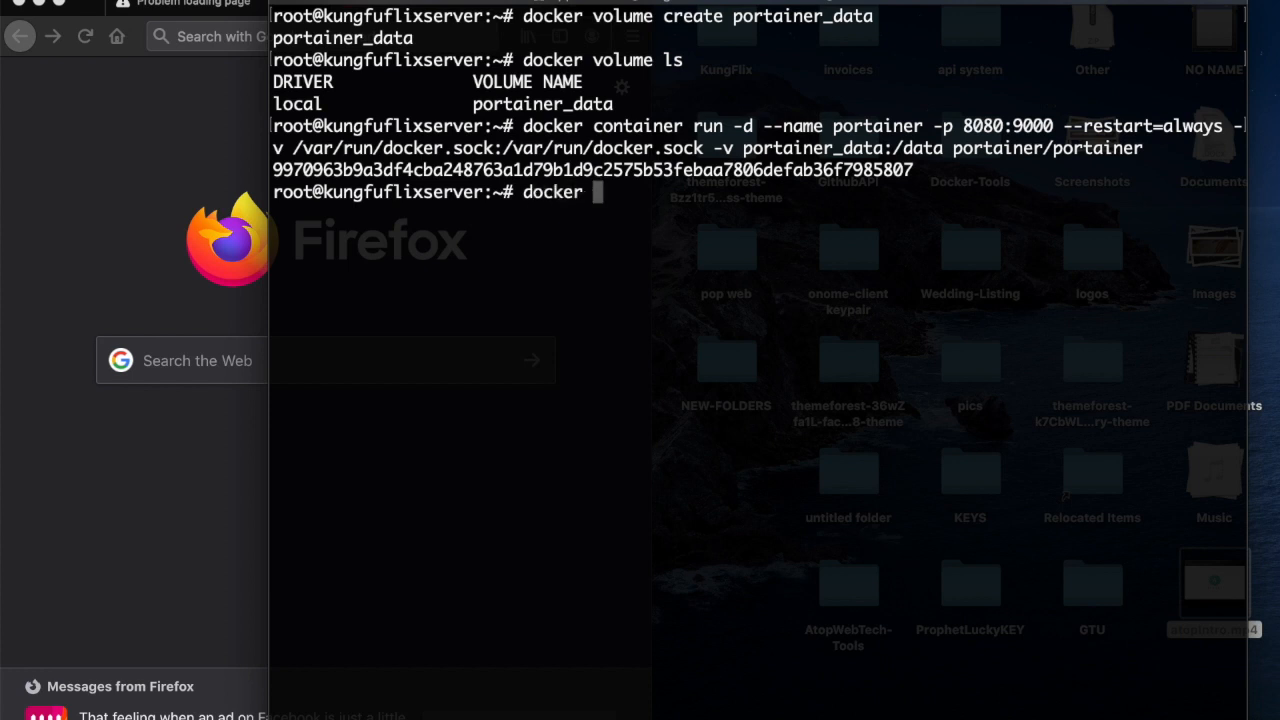
text(contailer)
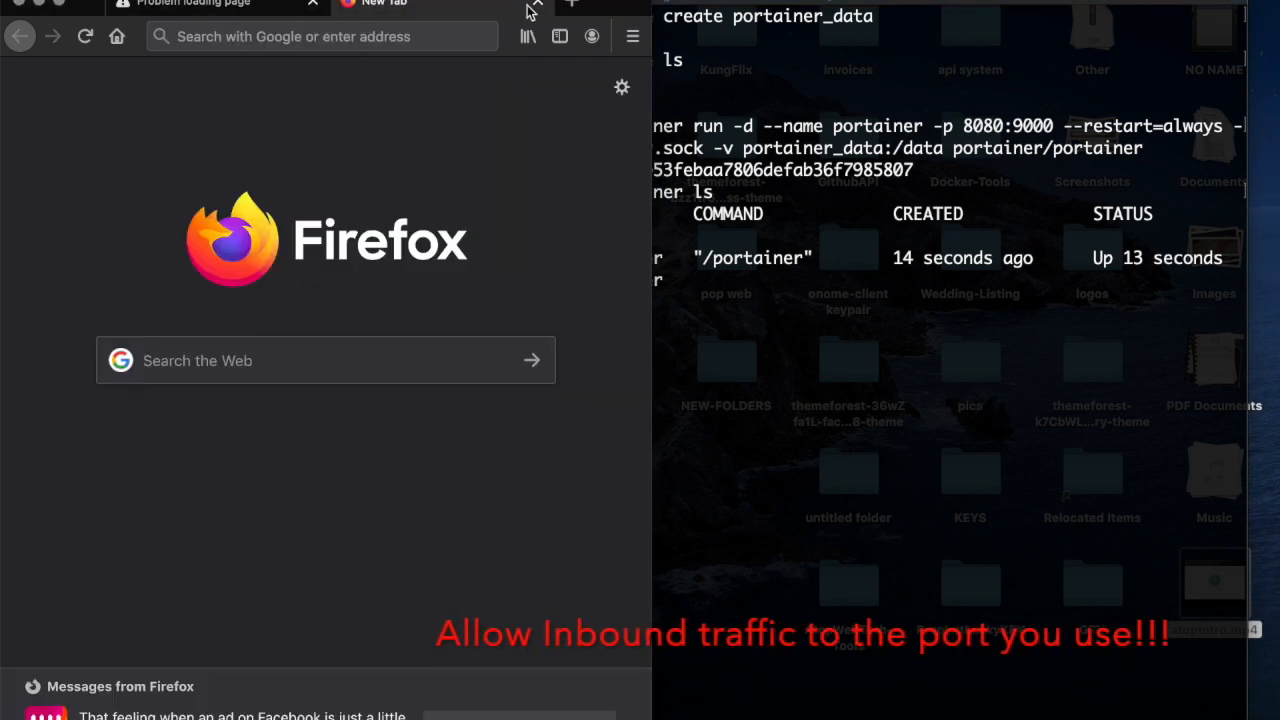
Step: Create the admin user and connect Portainer to the local Docker environment
click(300, 36)
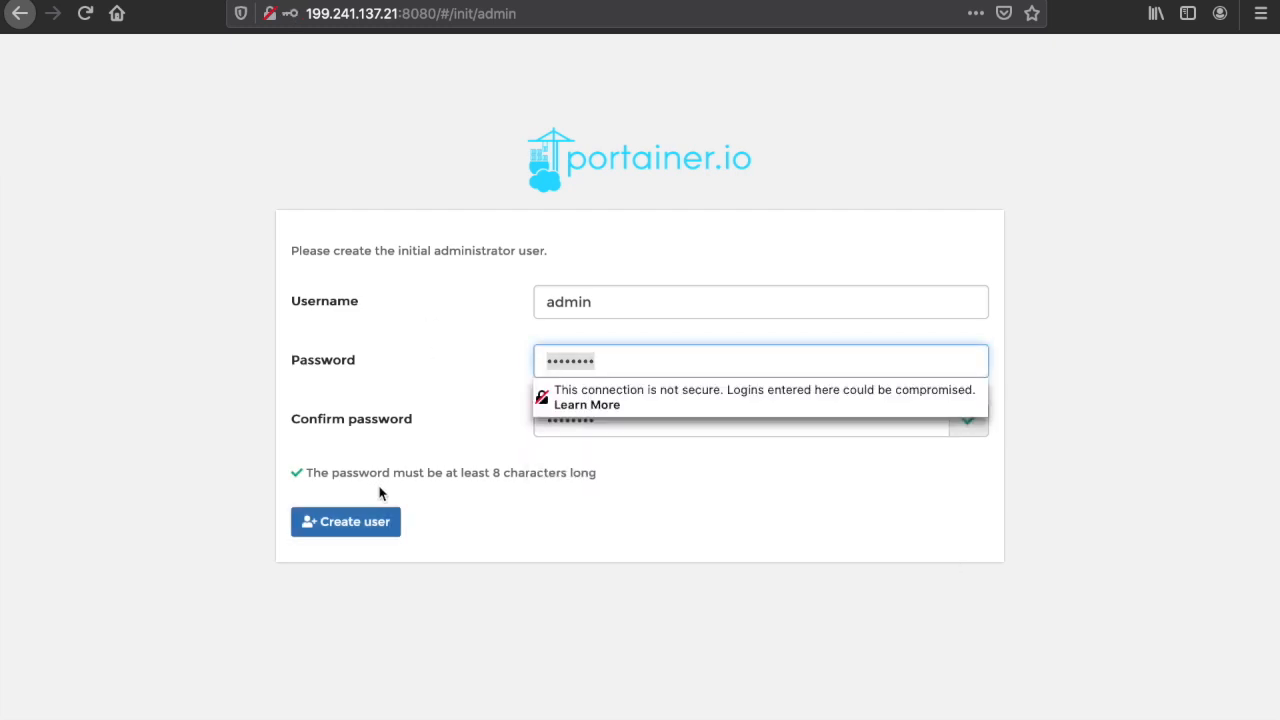
click(344, 520)
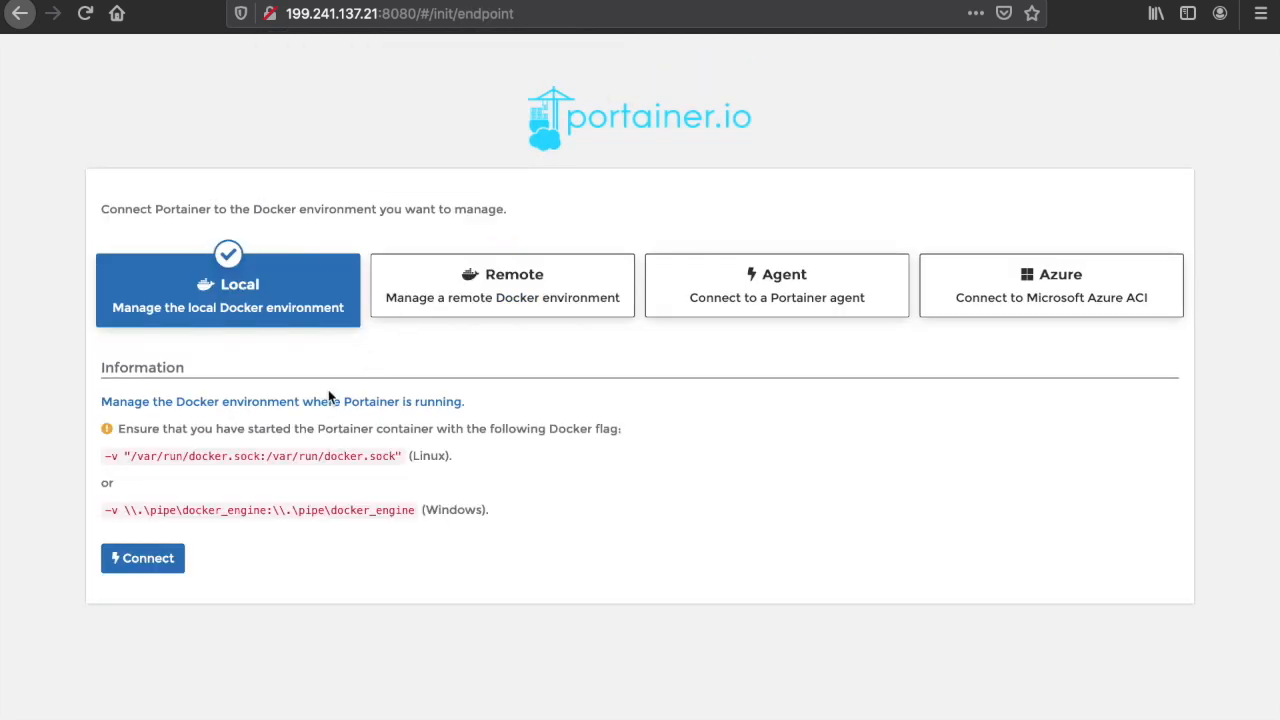
mouse_move(296, 424)
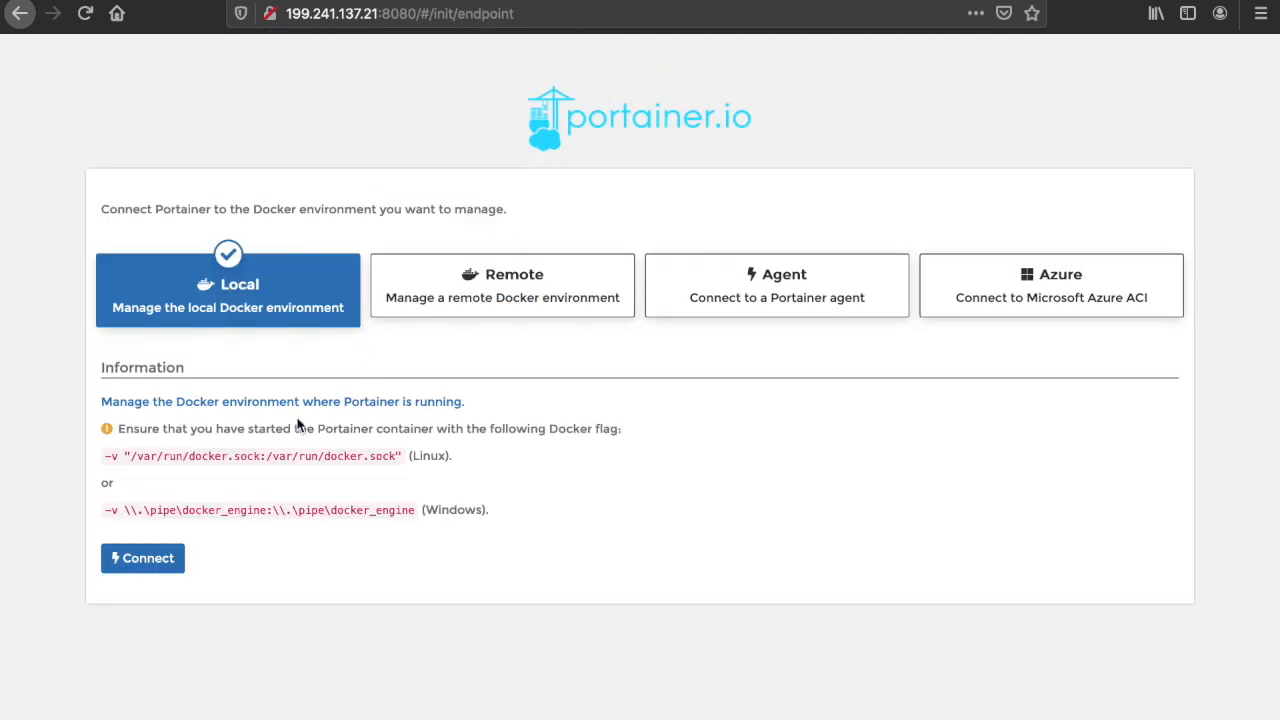
click(142, 558)
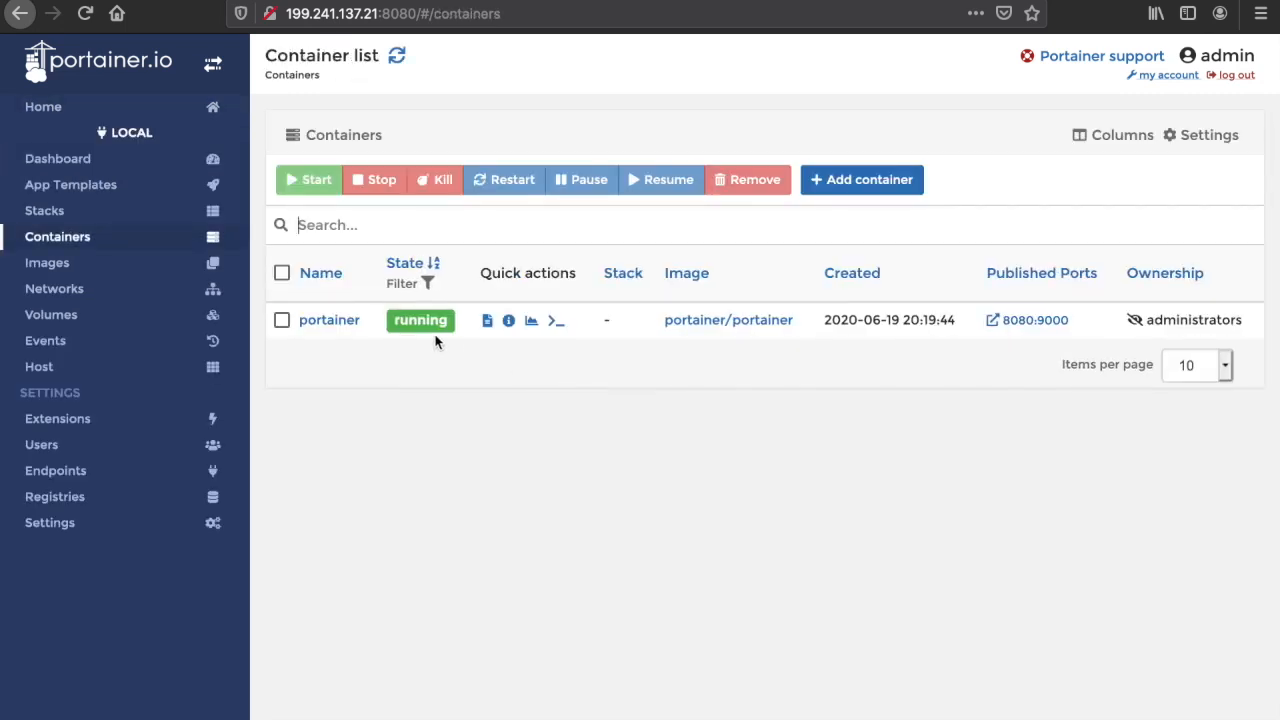
mouse_move(316, 332)
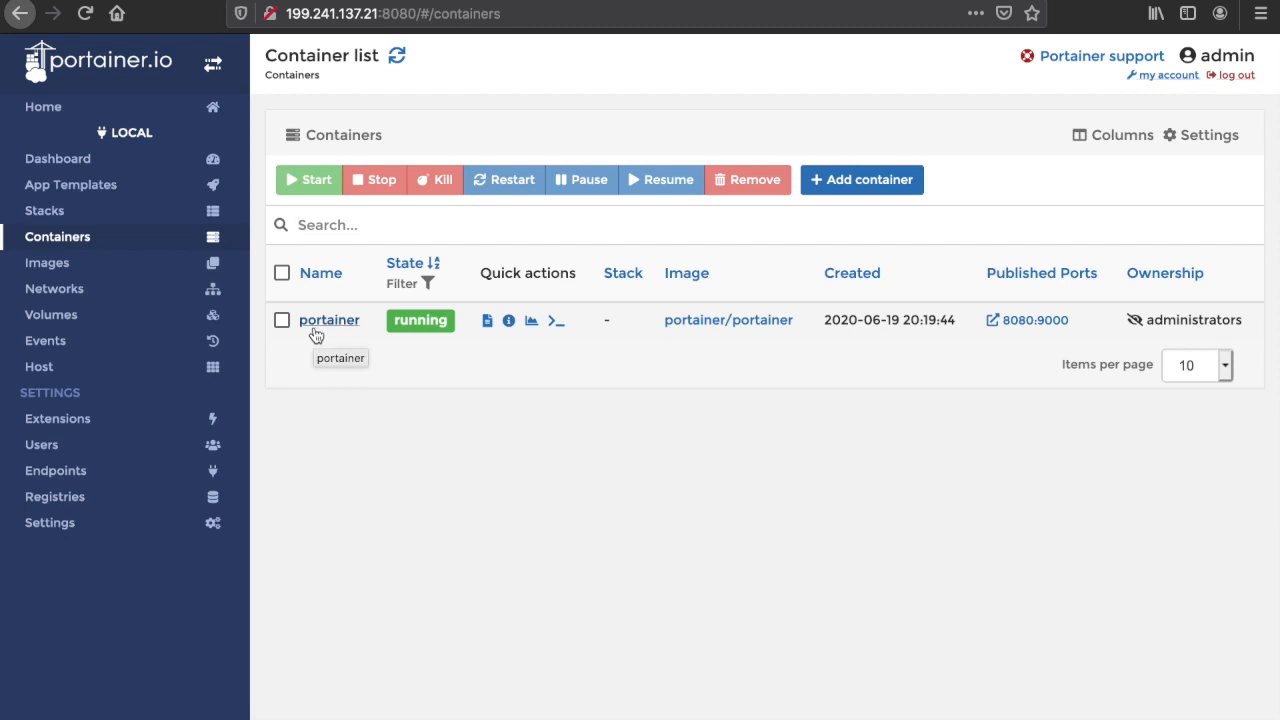
mouse_move(224, 250)
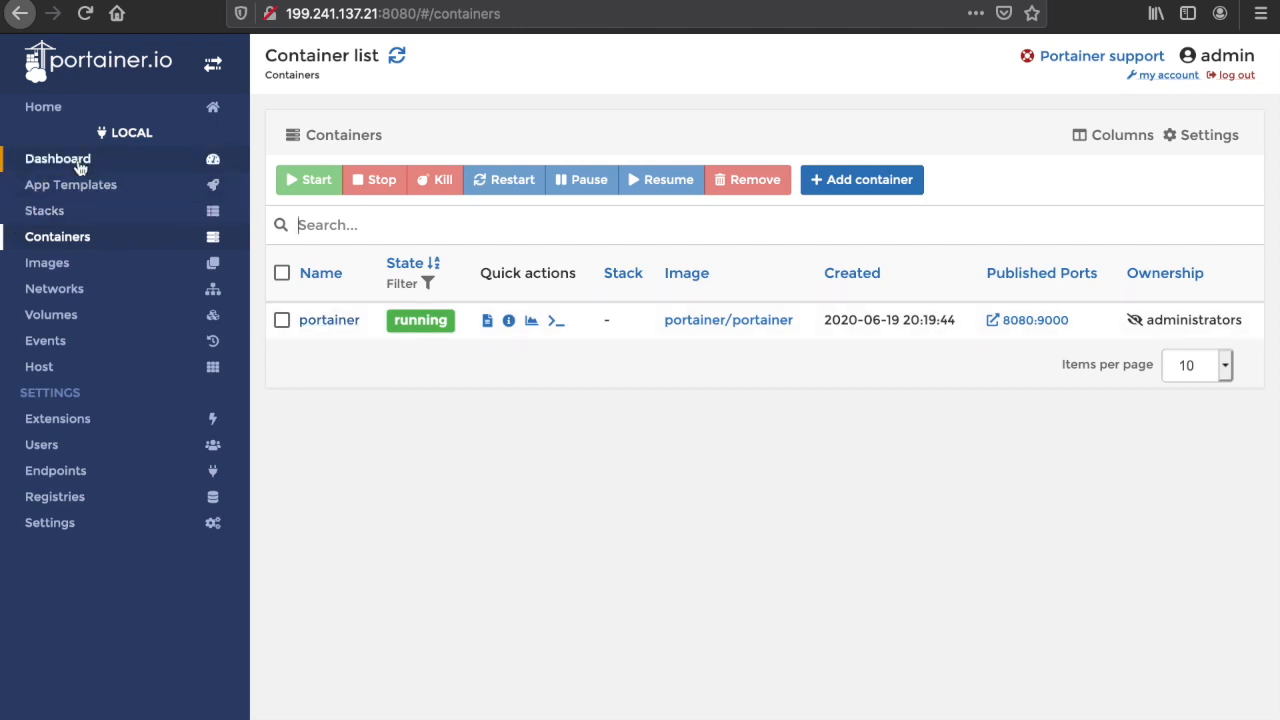
Step: Filter App Templates to the CMS category and scroll to the Wordpress template
click(72, 184)
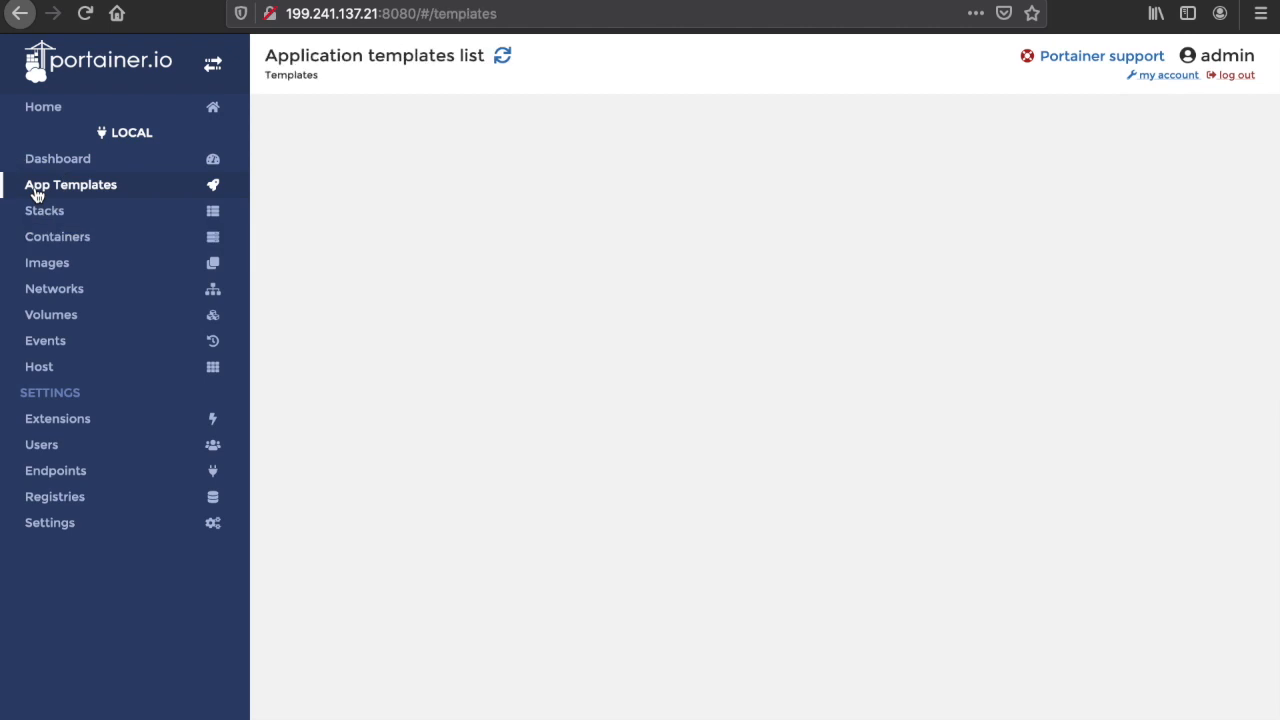
click(70, 184)
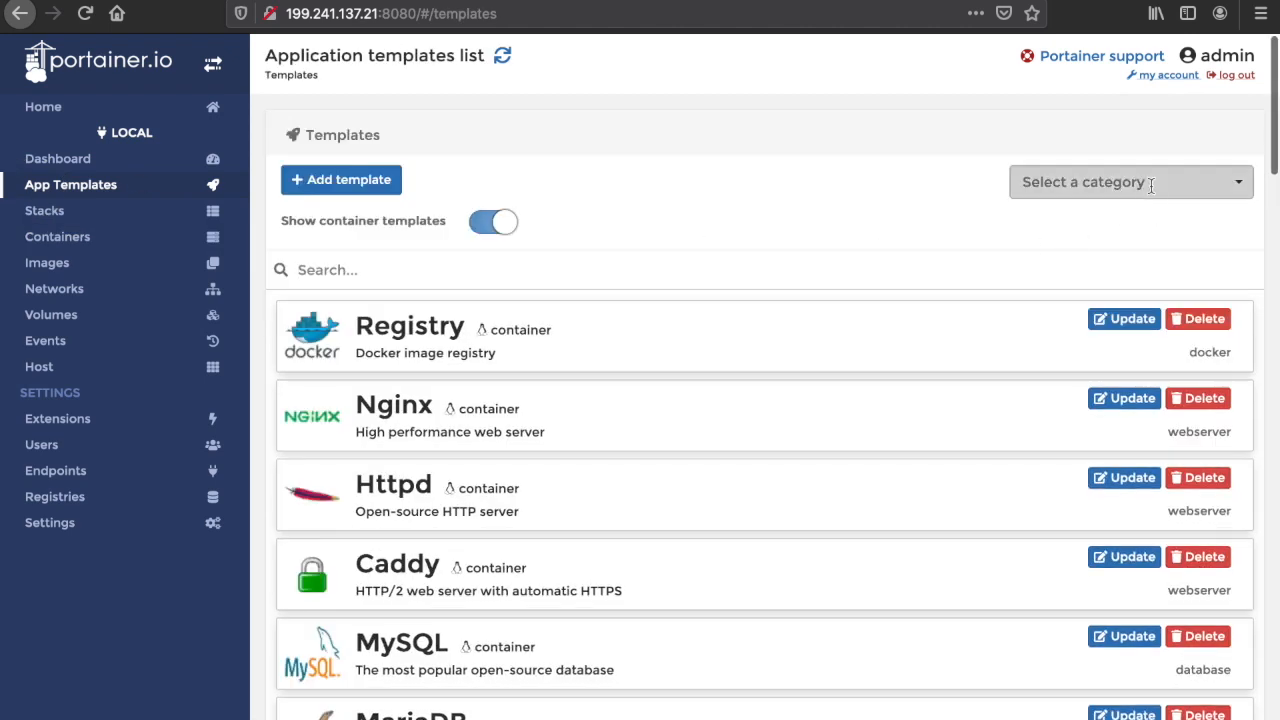
click(1130, 180)
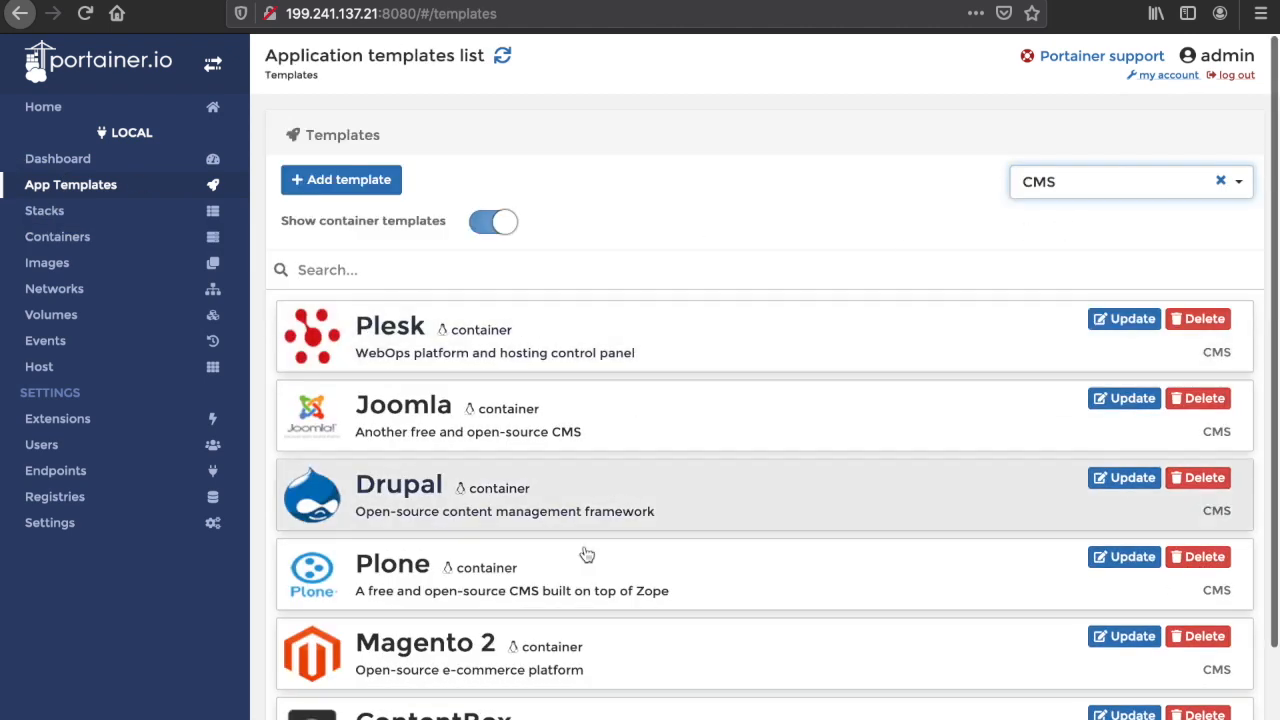
scroll(down, 3)
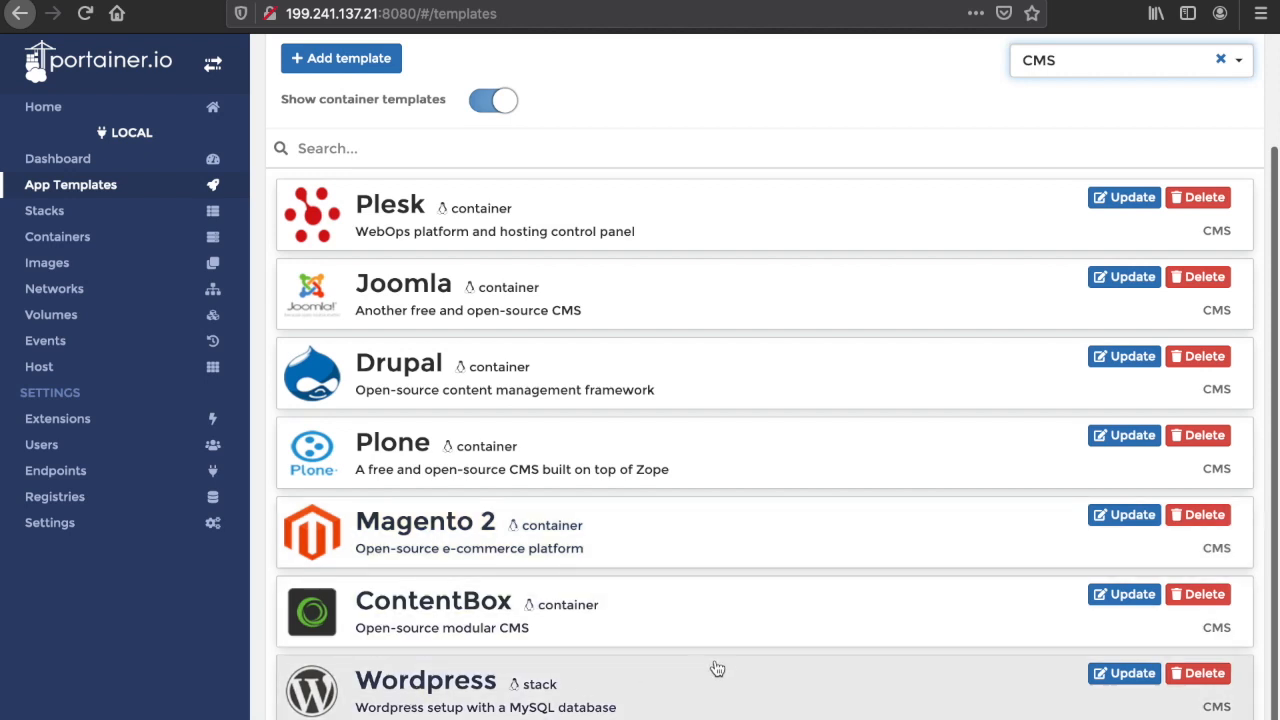
click(424, 680)
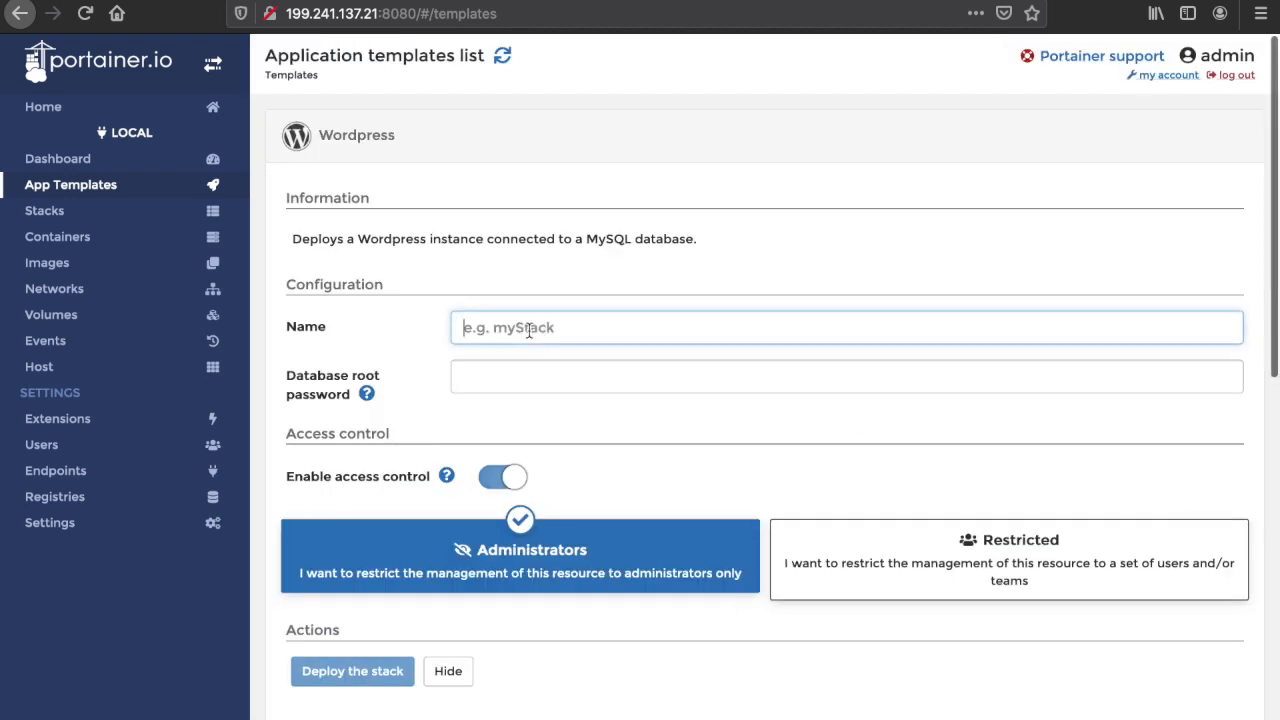
click(352, 672)
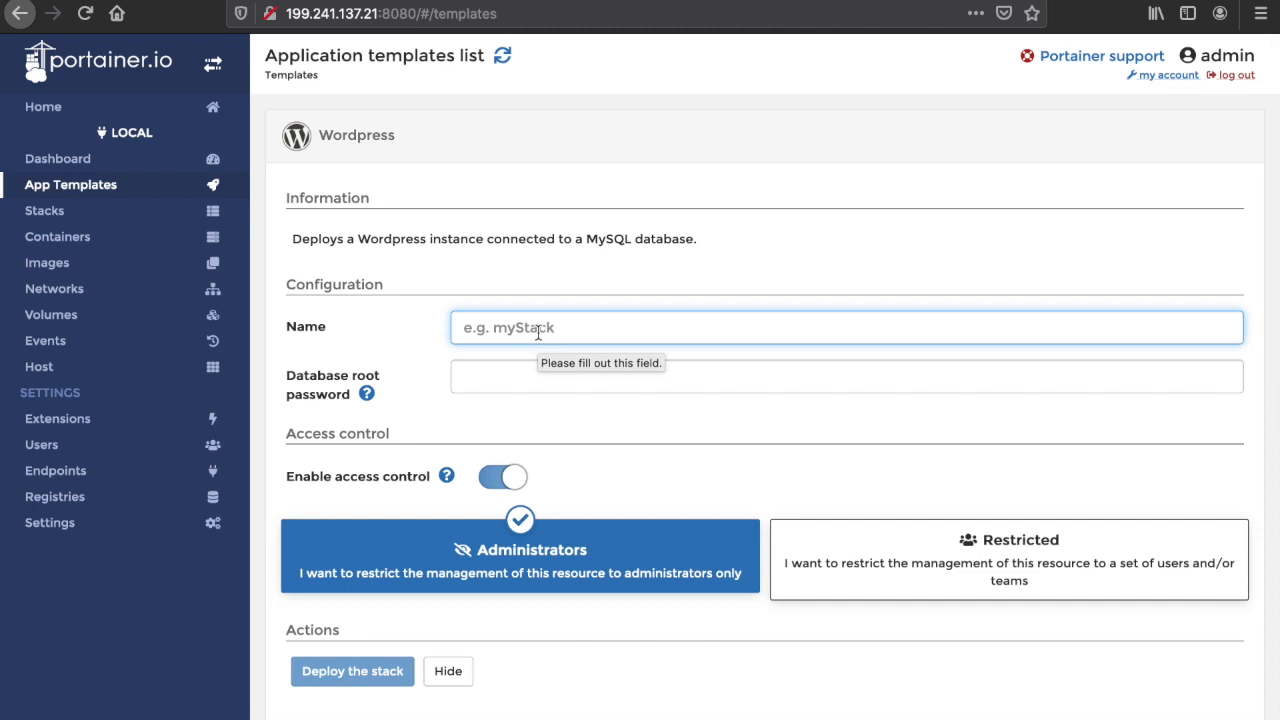
text(wordpress)
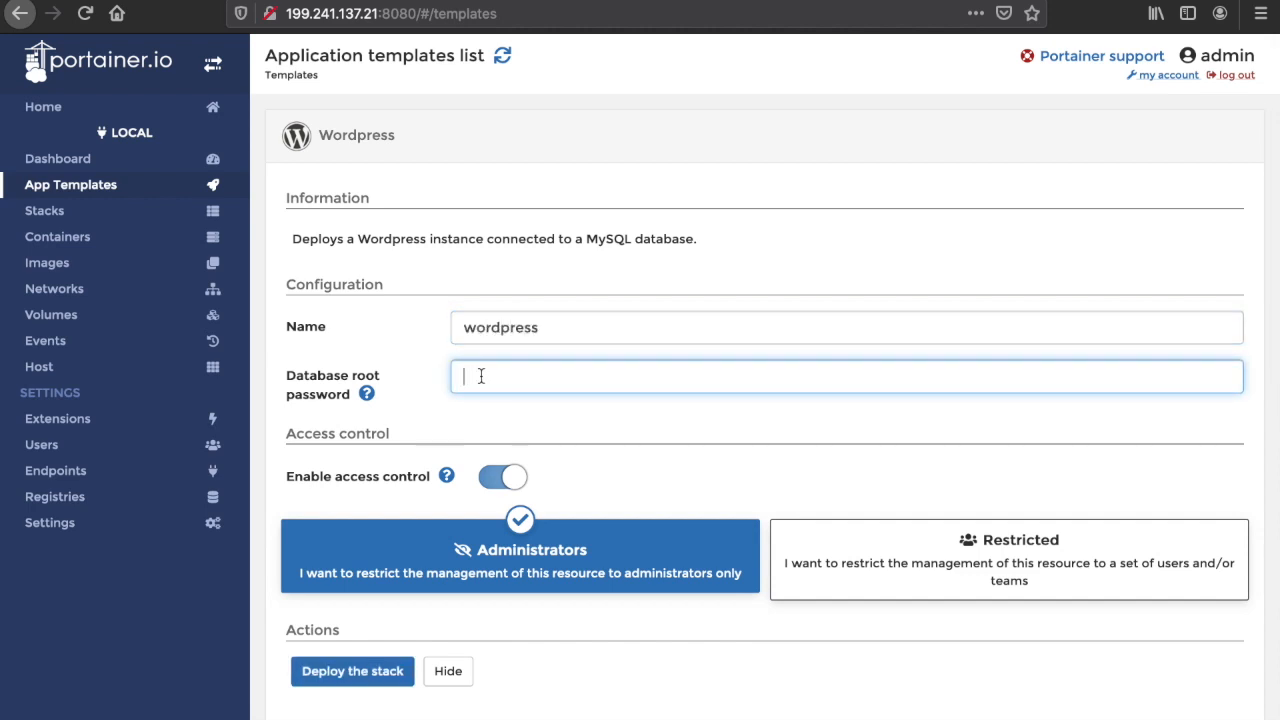
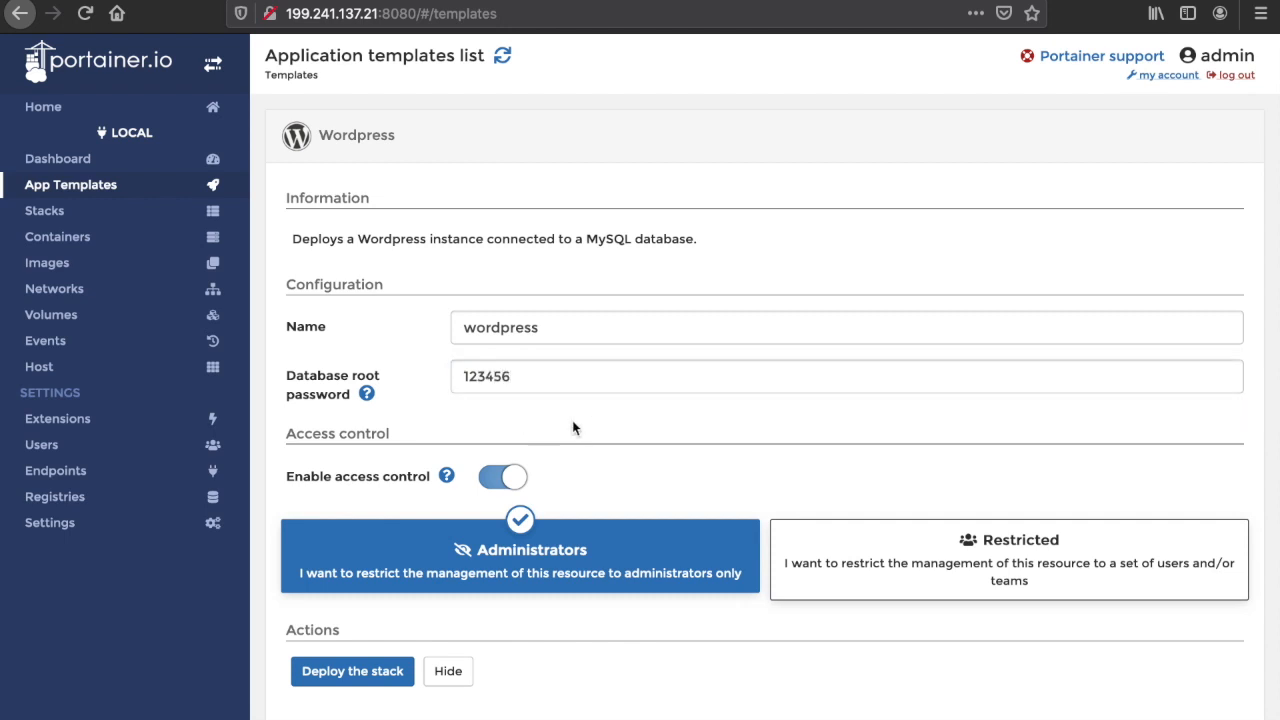
click(352, 670)
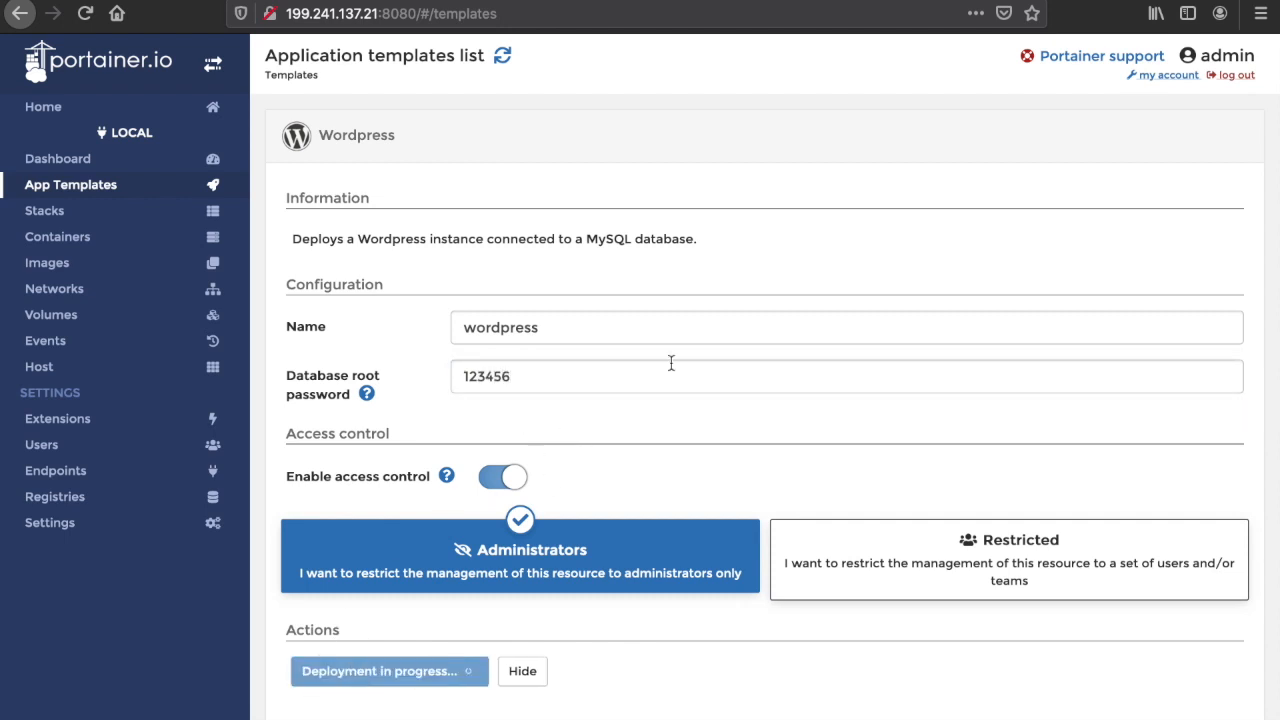
mouse_move(756, 304)
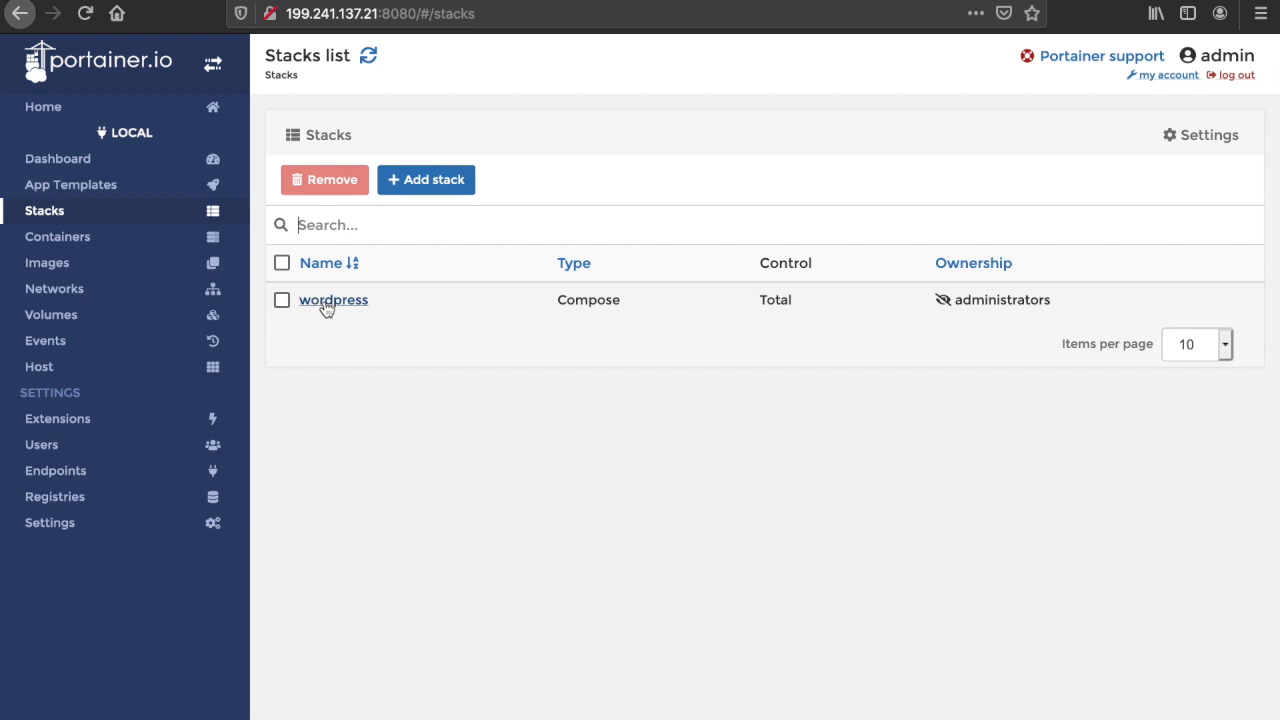
Step: View the wordpress stack's containers and follow the 32768:80 published port link
click(332, 300)
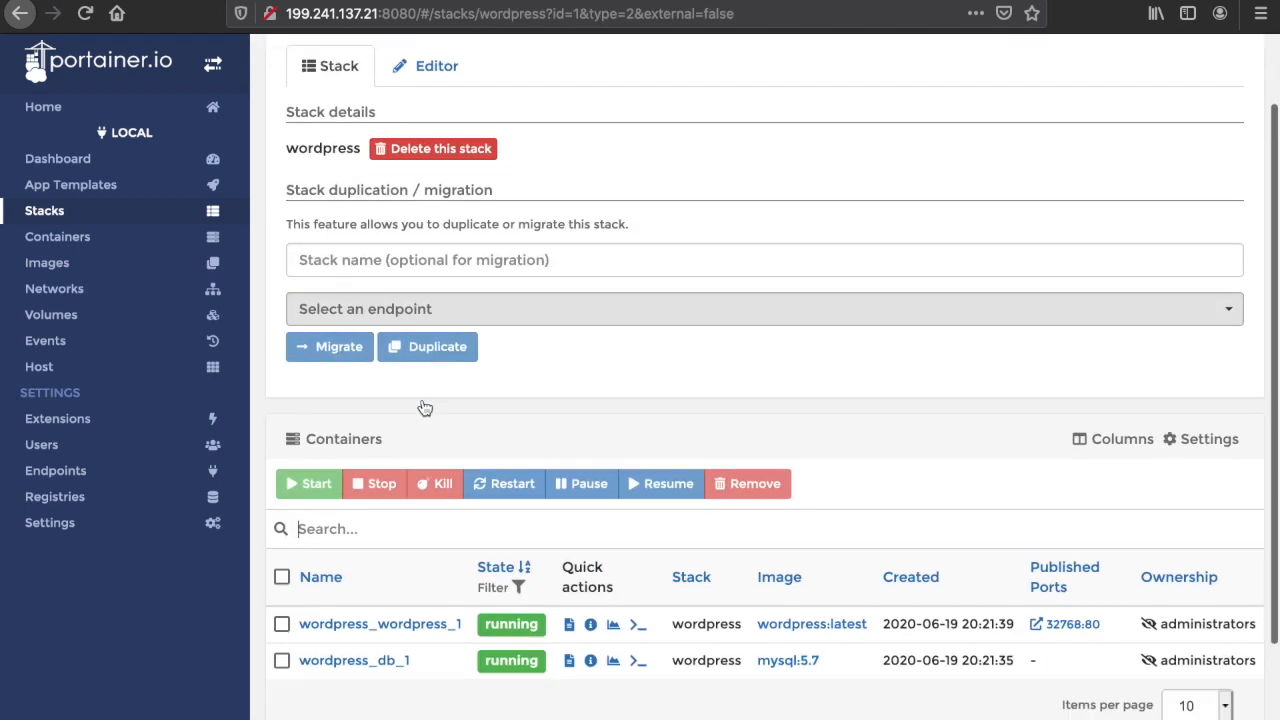
scroll(down, 3)
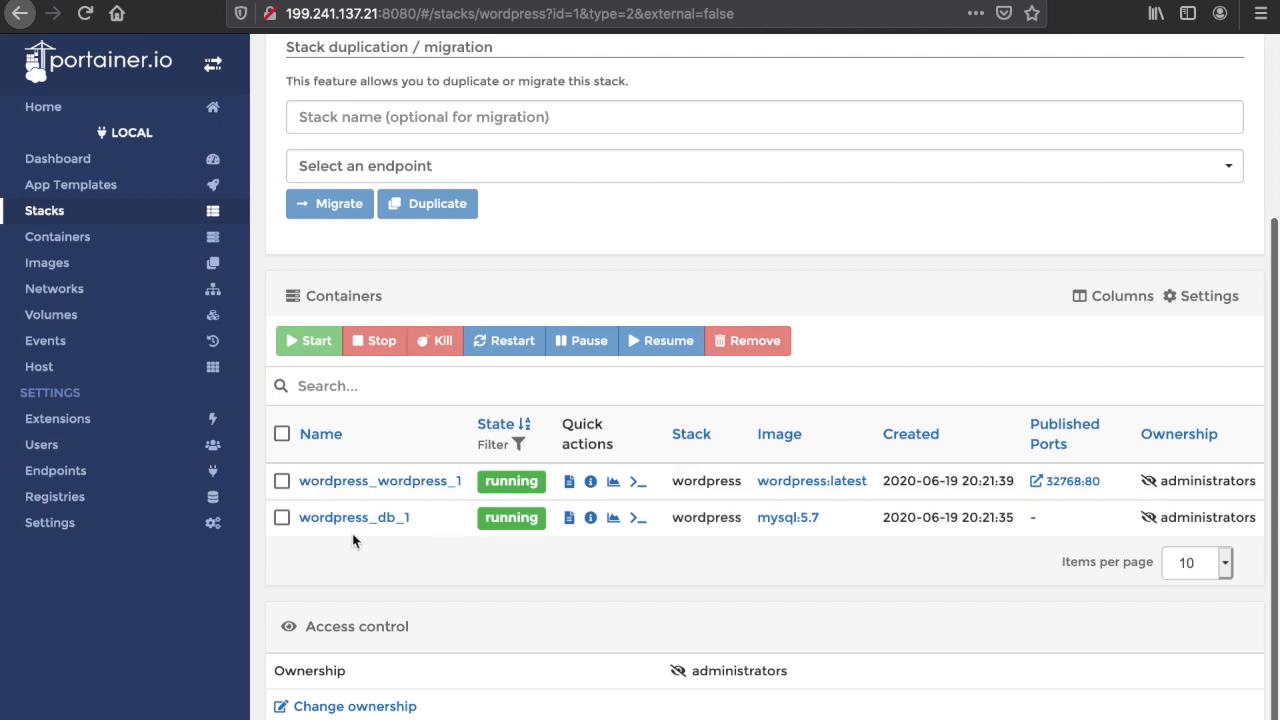
mouse_move(454, 456)
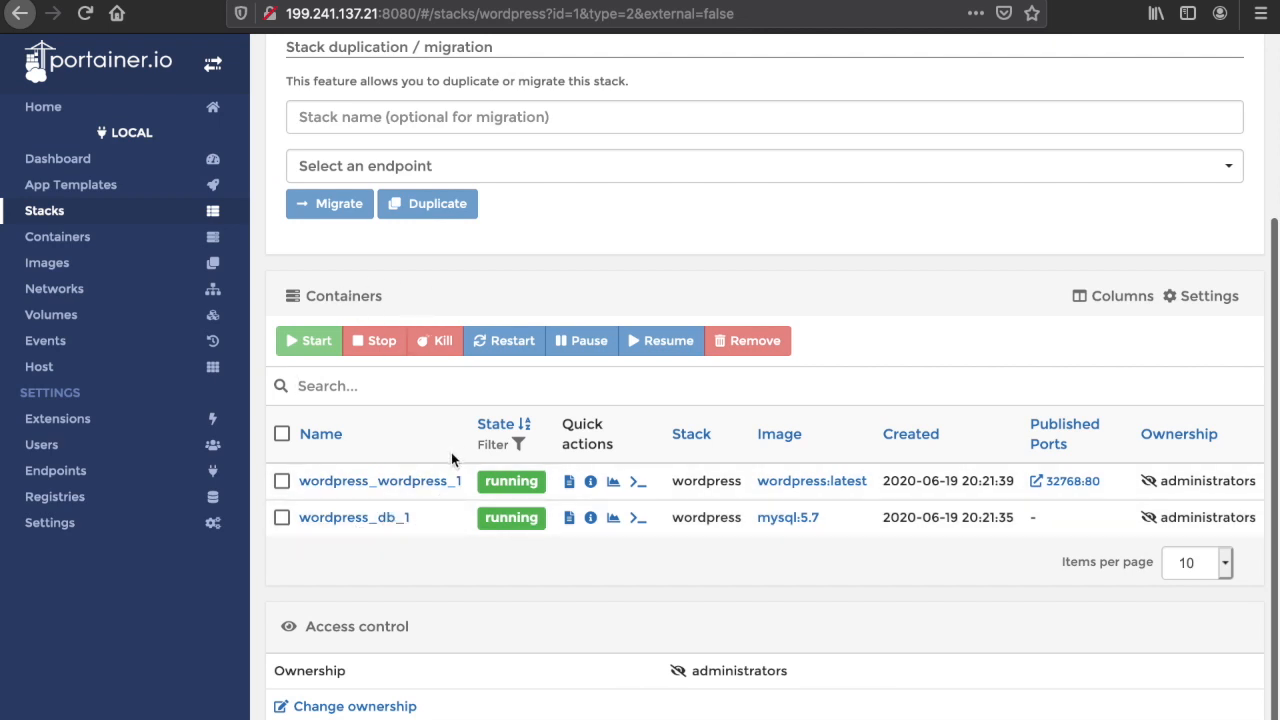
mouse_move(1112, 502)
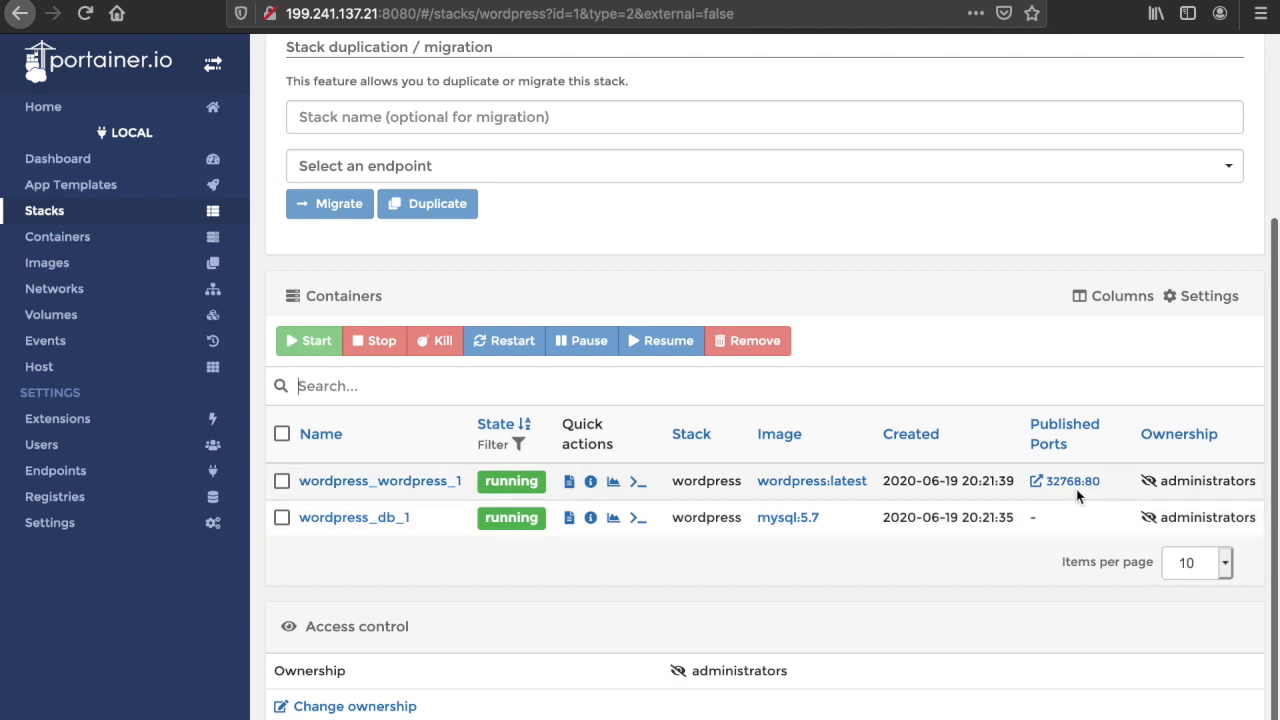
click(1074, 482)
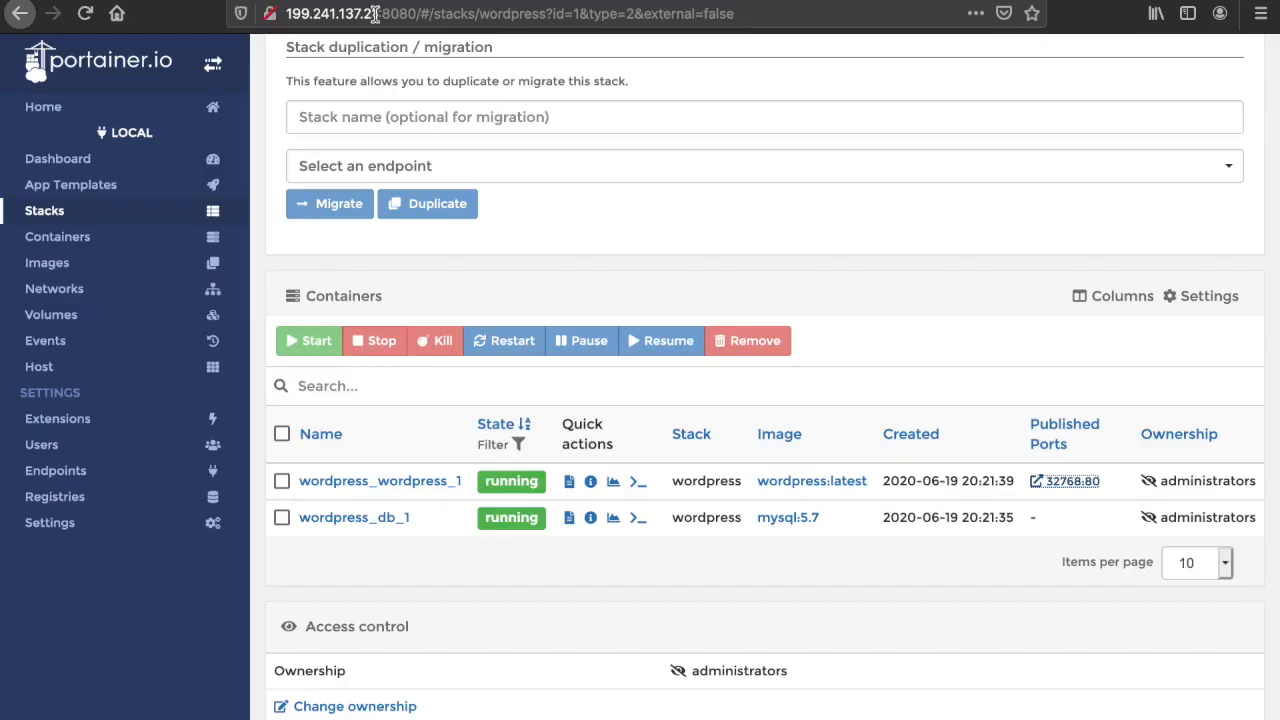
Step: Navigate Firefox to 199.241.137.21:32768 to load the WordPress installer
click(380, 16)
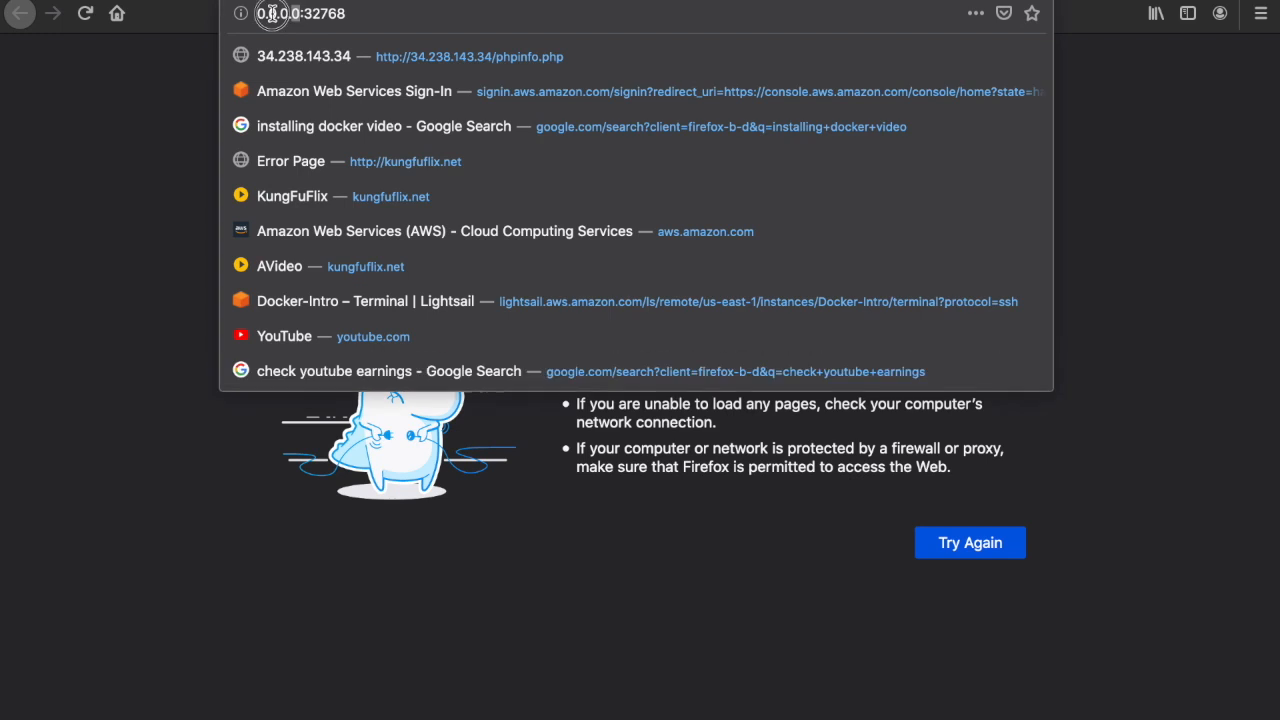
text(199.241.137.21:32768)
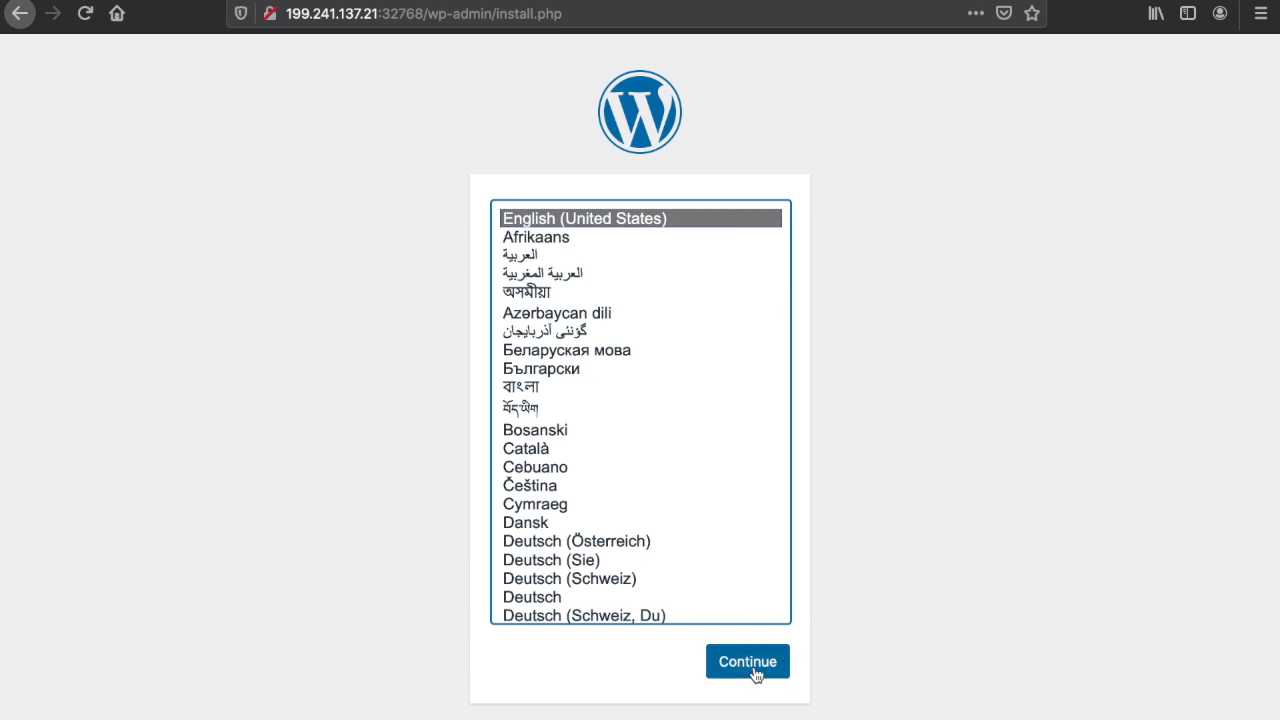
click(748, 660)
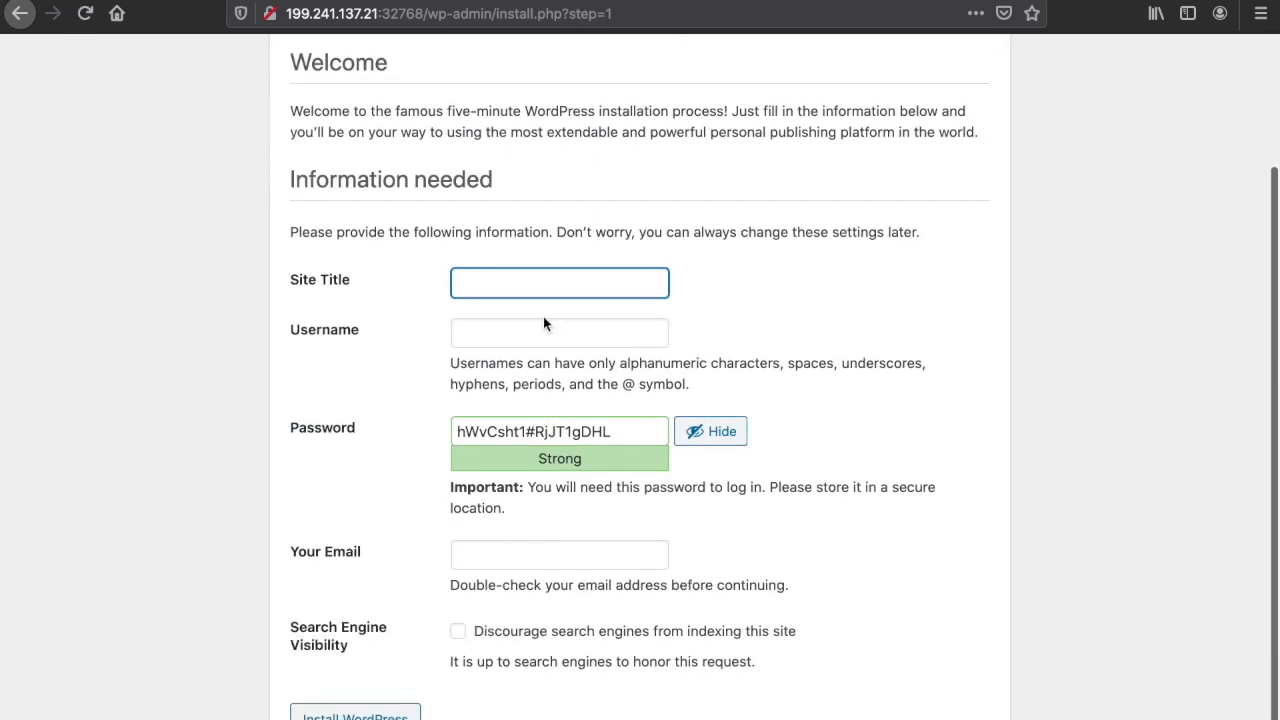
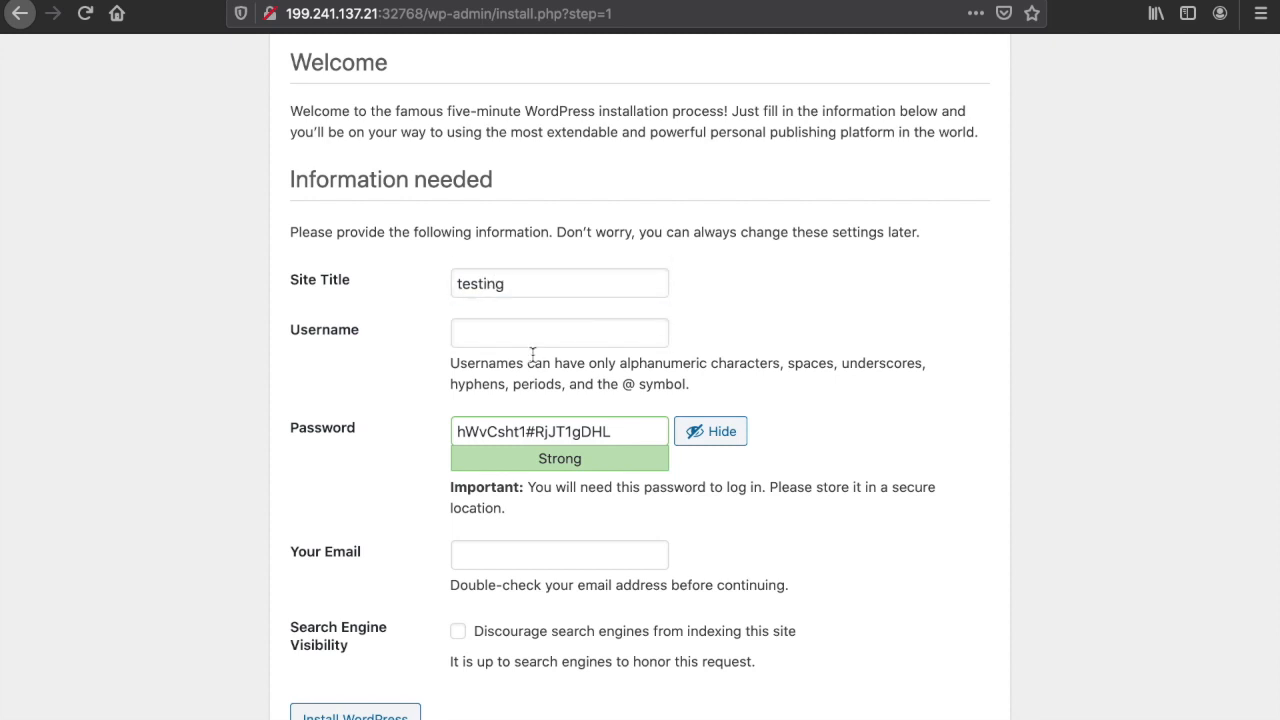
click(558, 332)
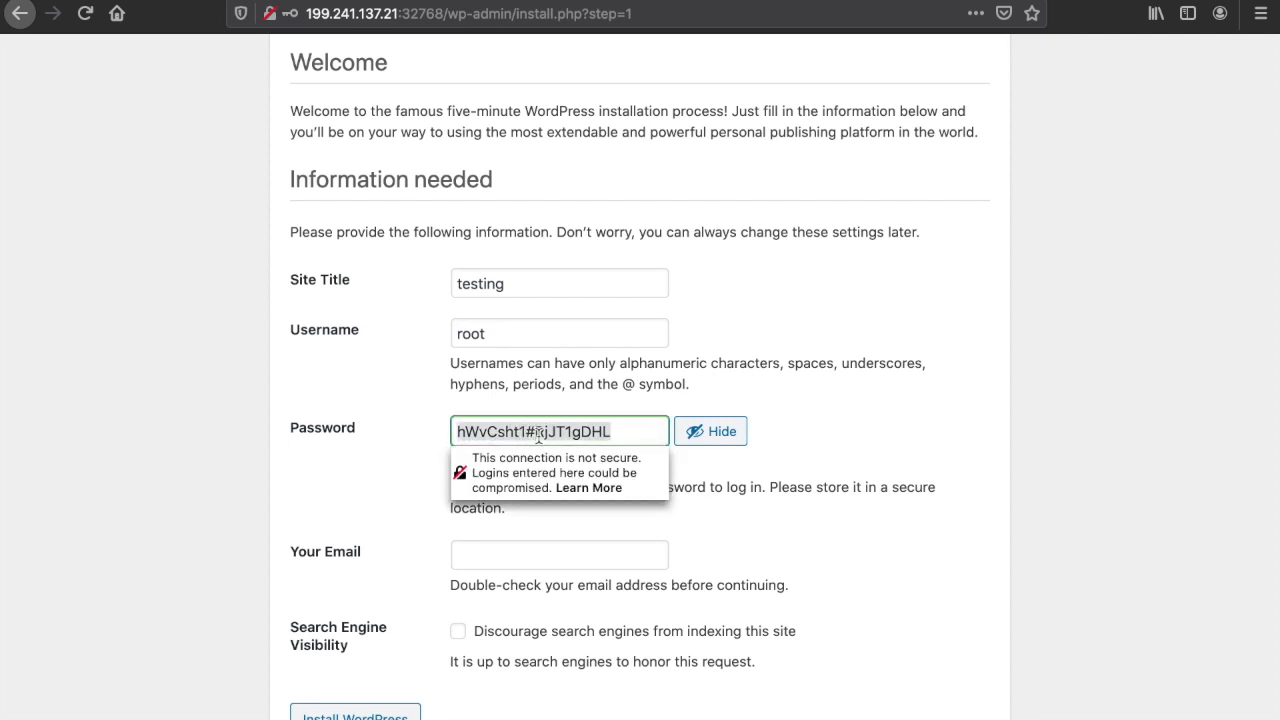
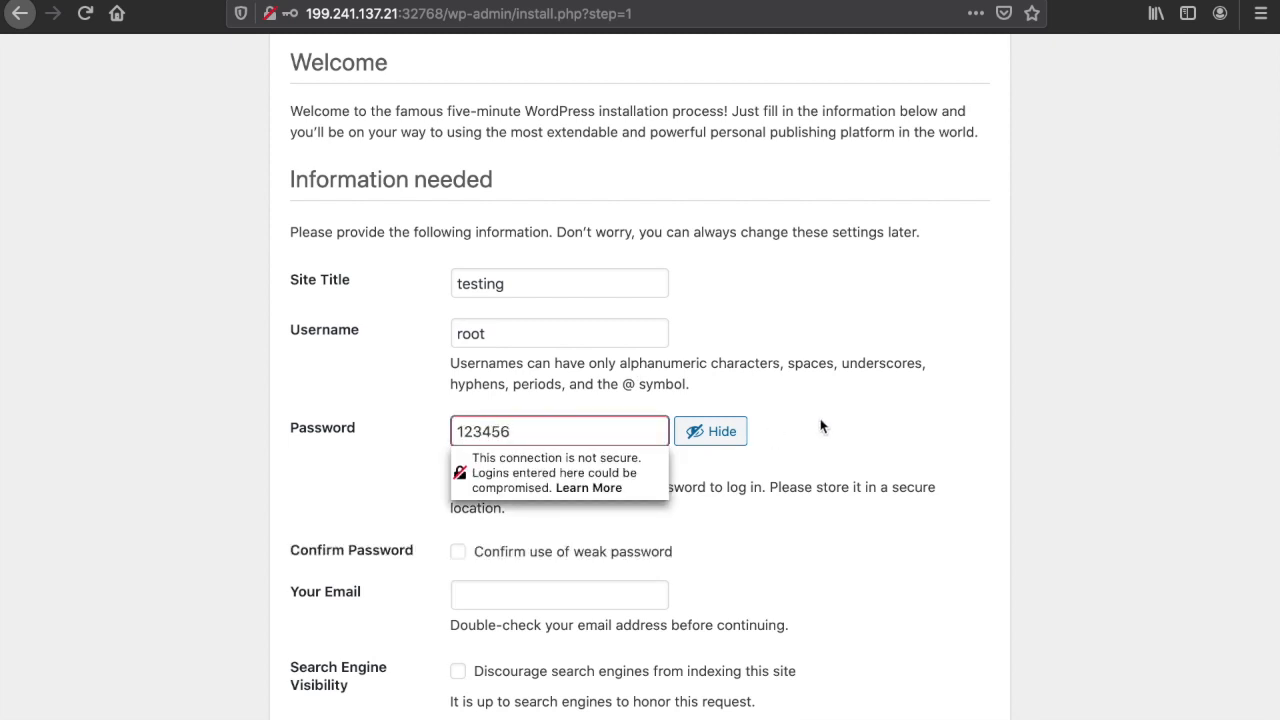
Step: Confirm the weak password, enter the email and run Install WordPress
click(456, 552)
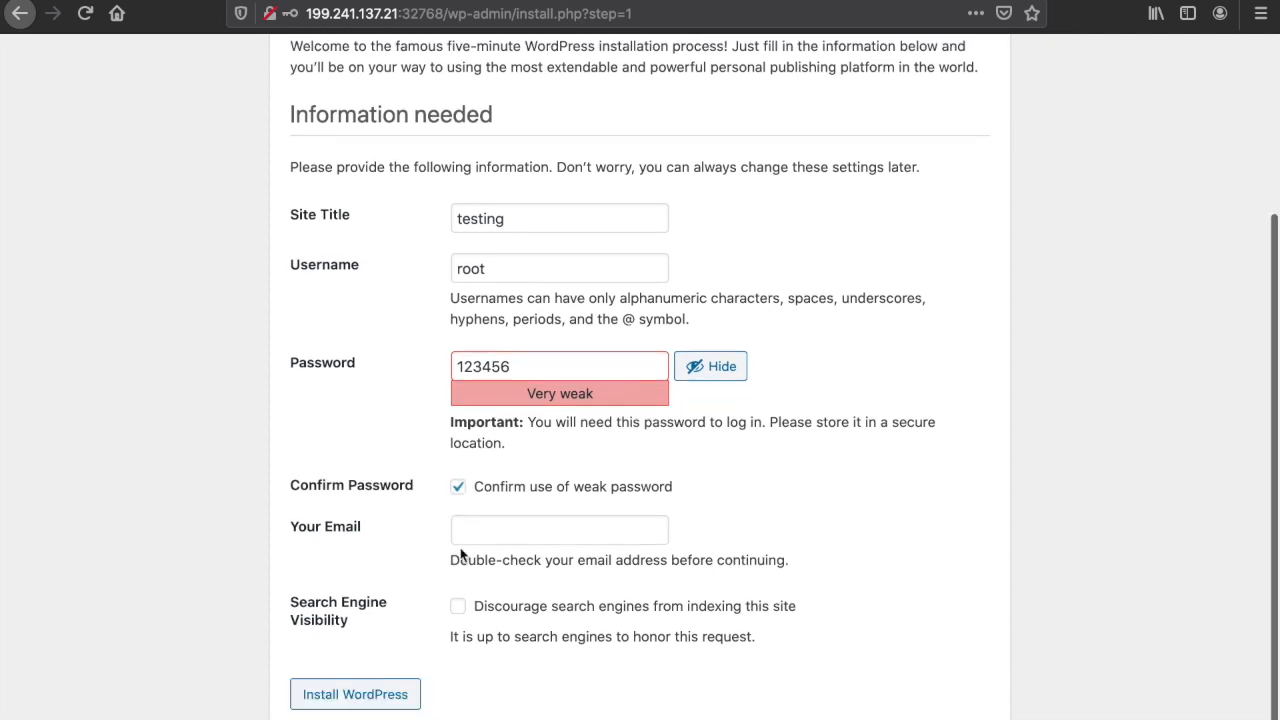
text(test@gmail.com)
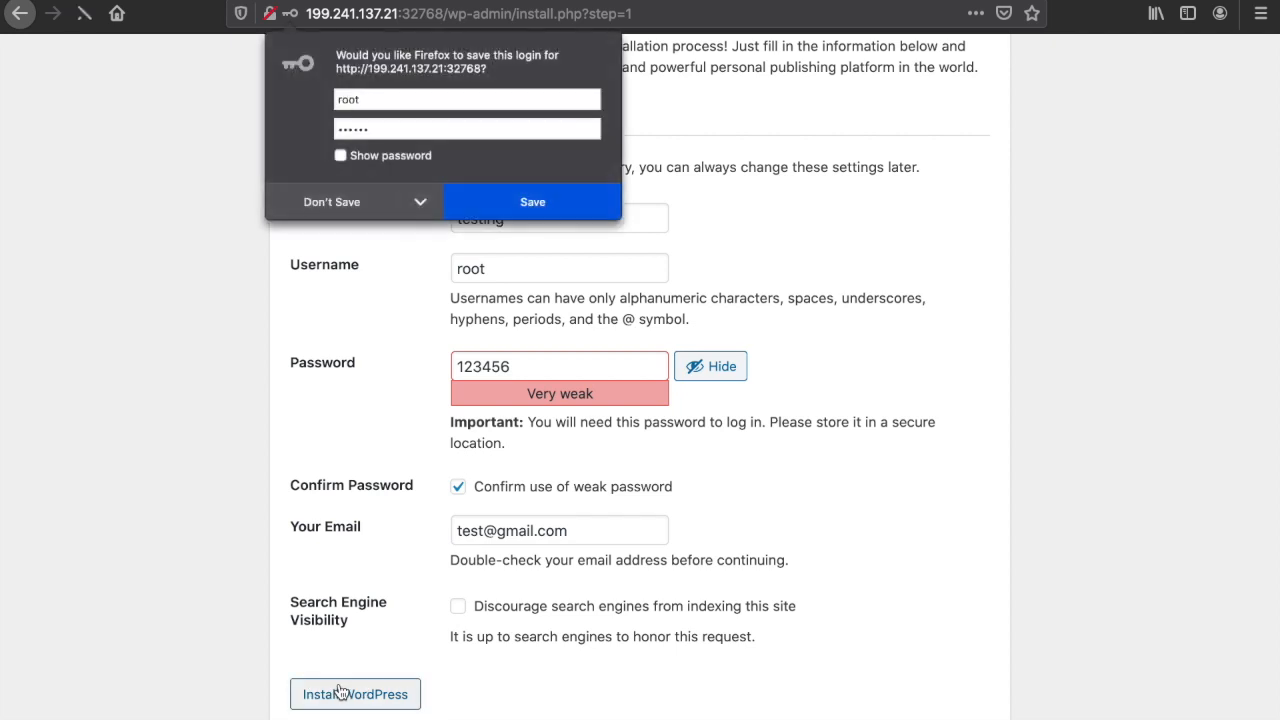
click(354, 694)
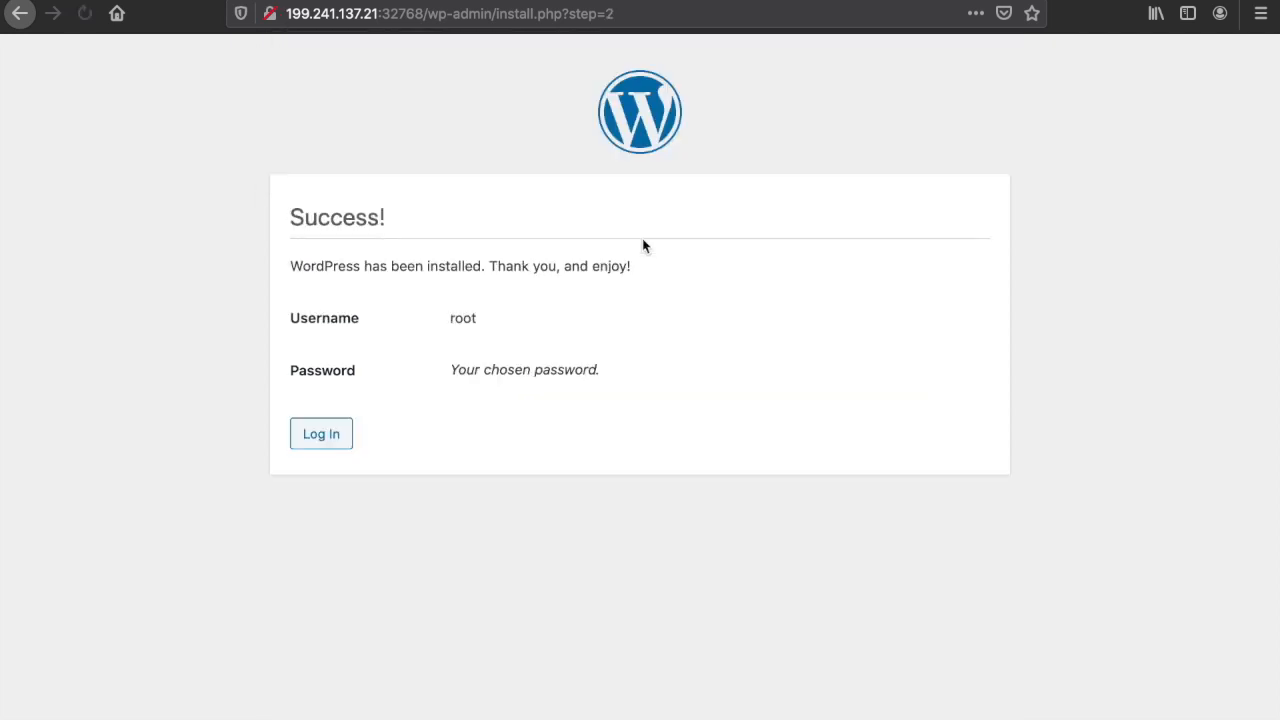
Step: Go to the site's wp-admin login and enter the password for user root
click(320, 432)
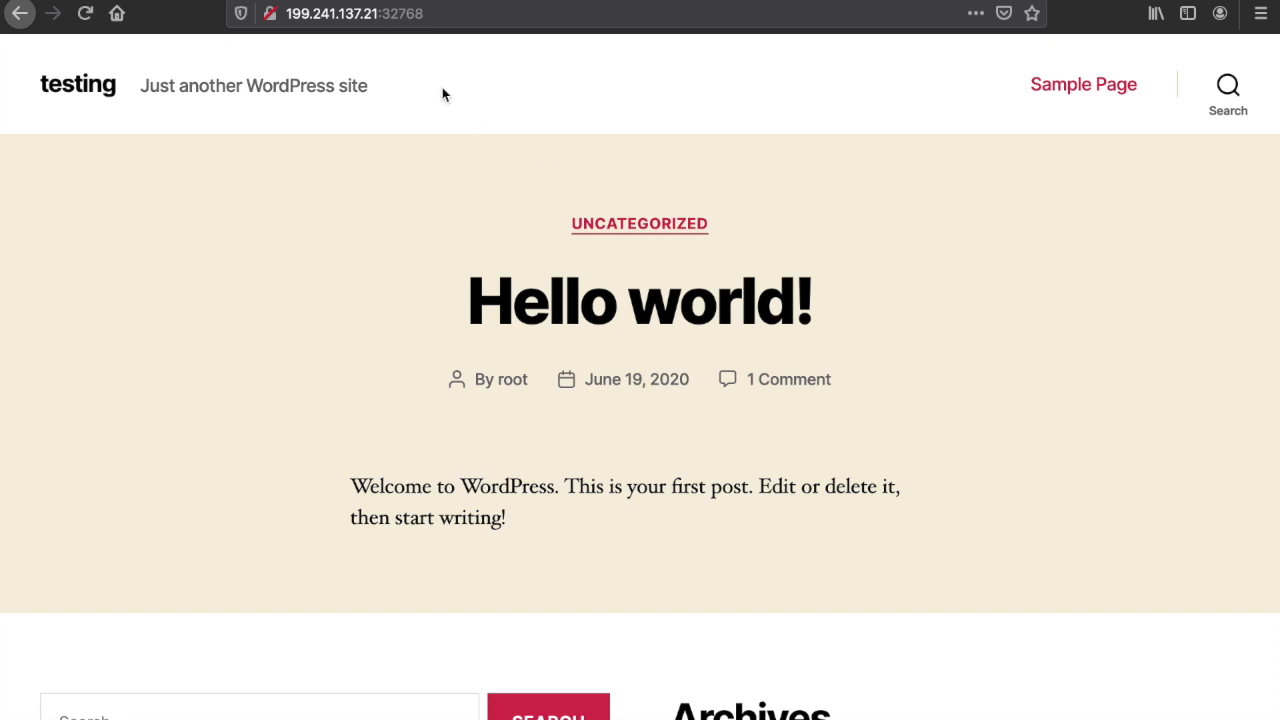
click(340, 12)
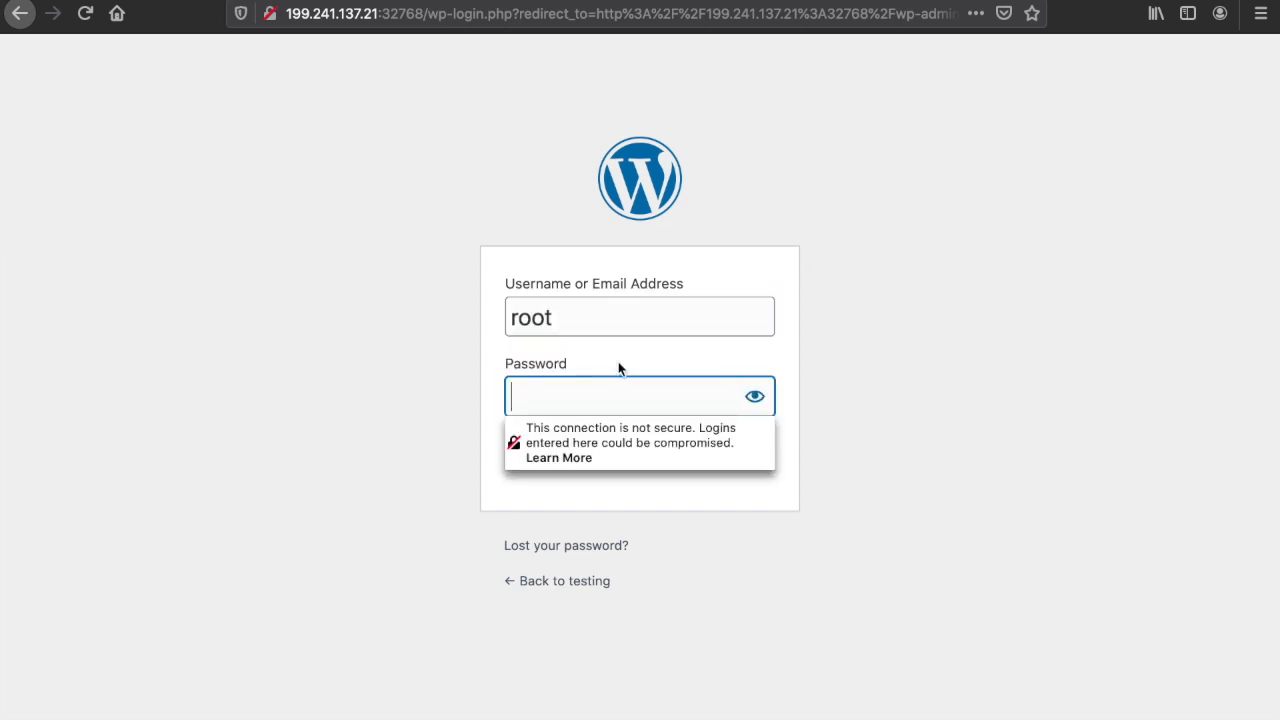
text(password)
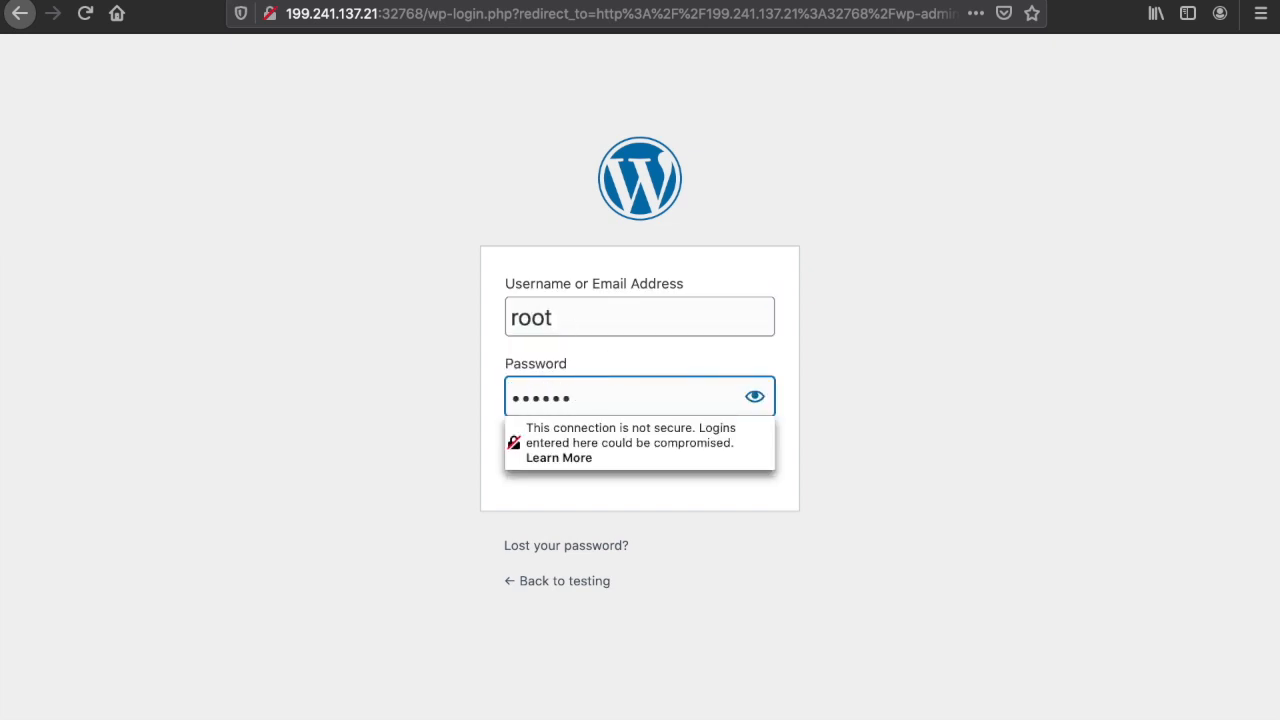